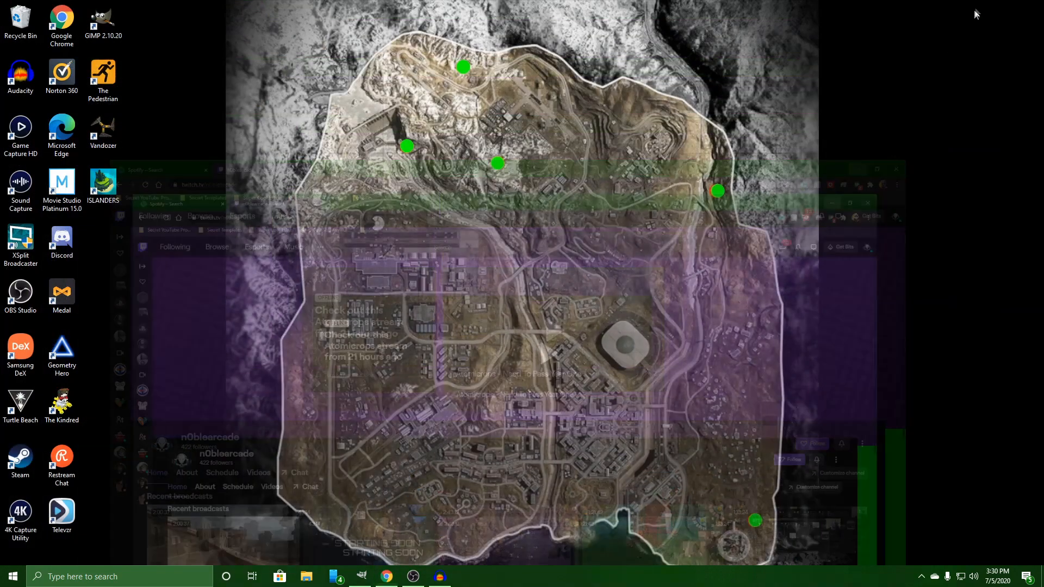
Step: Review the Twitch channel page in Chrome, scrolling past the purple banner to recent broadcasts
{"action": "left_click", "coordinate": [361, 576]}
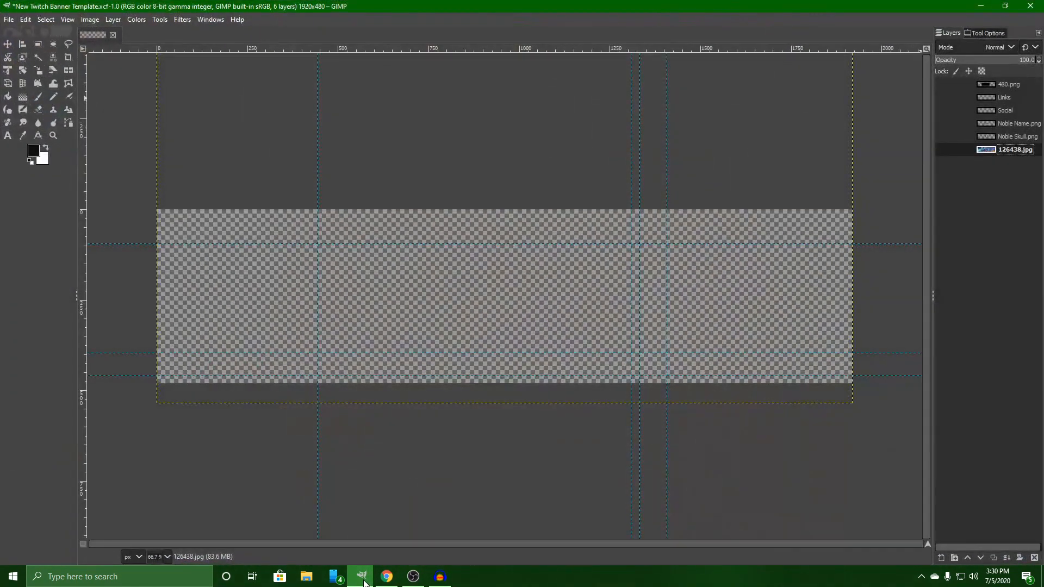
{"action": "left_click", "coordinate": [386, 577]}
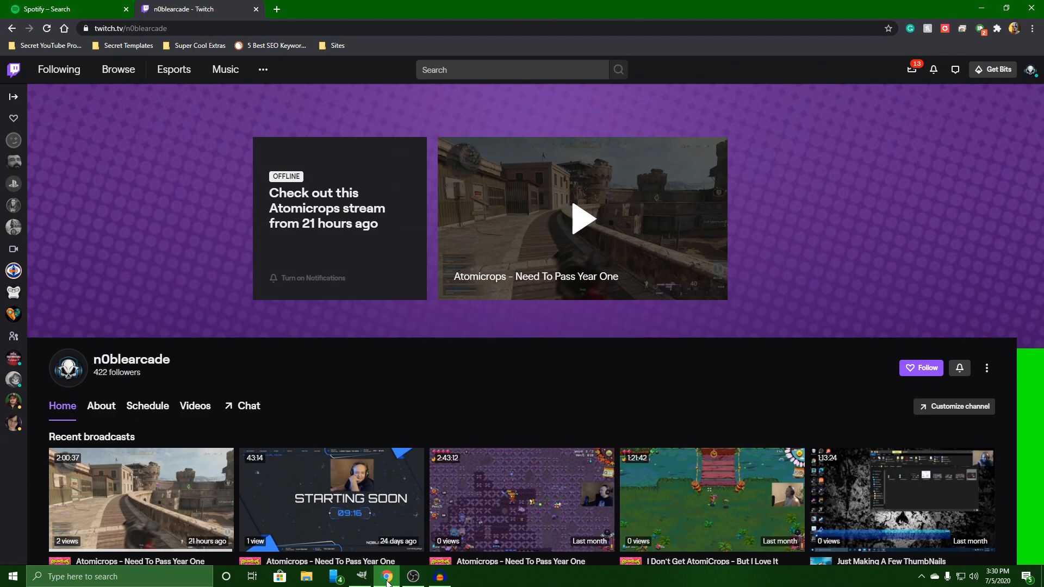
{"action": "mouse_move", "coordinate": [514, 230]}
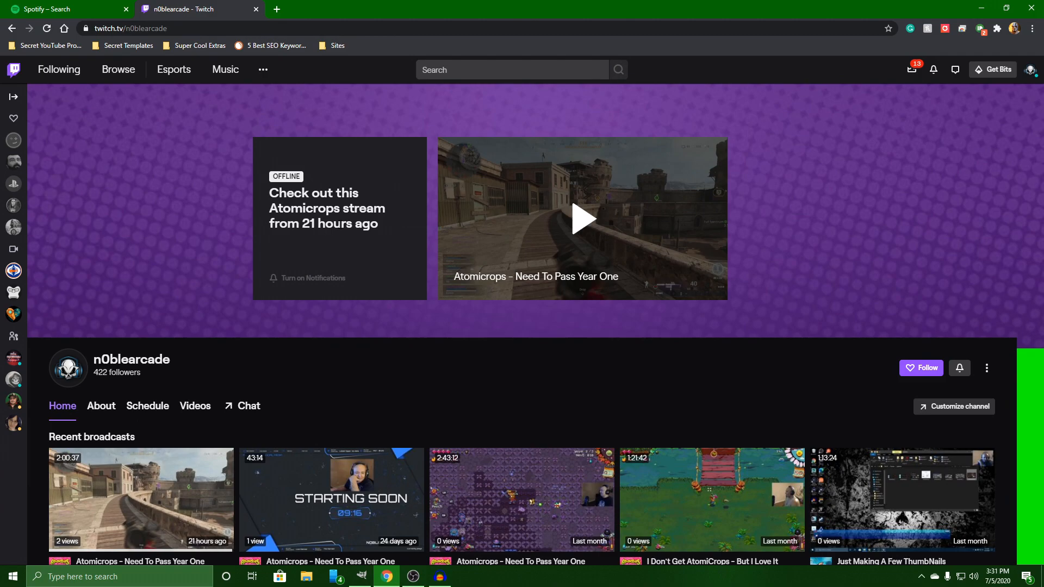
{"action": "scroll", "scroll_direction": "down", "scroll_amount": 3}
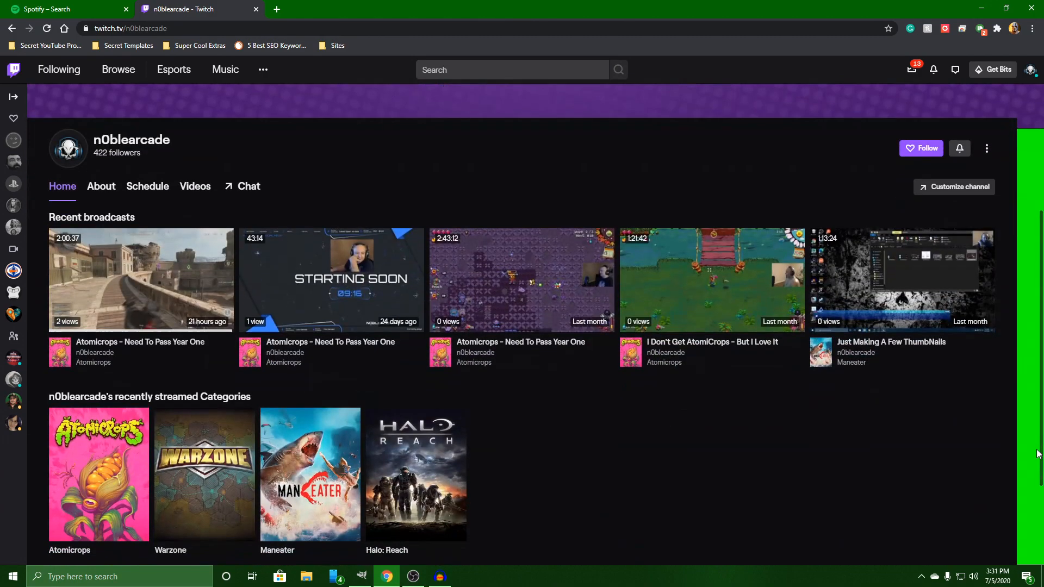
{"action": "scroll", "scroll_direction": "down", "scroll_amount": 3}
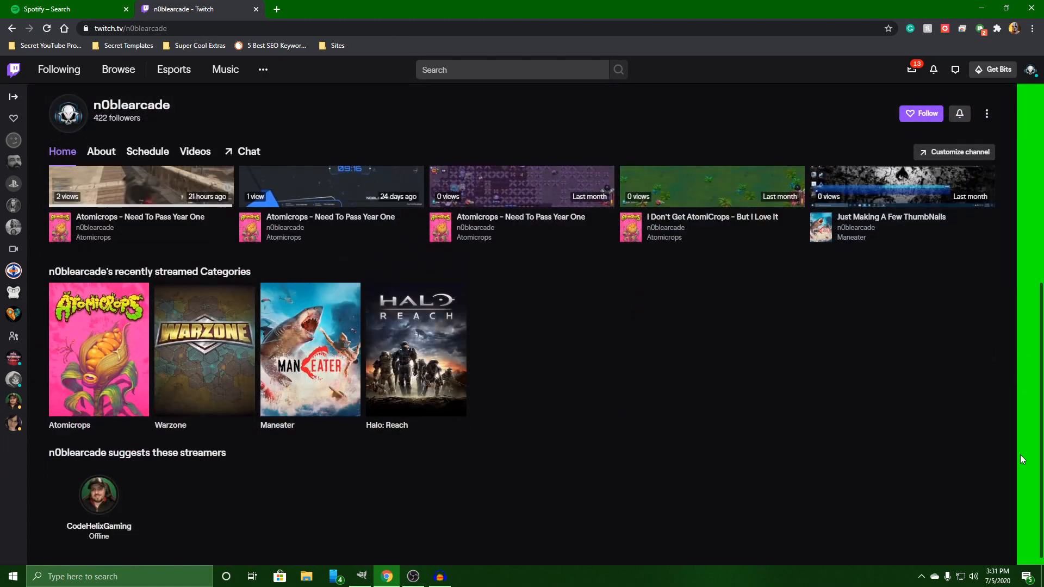
{"action": "scroll", "scroll_direction": "up", "scroll_amount": 3}
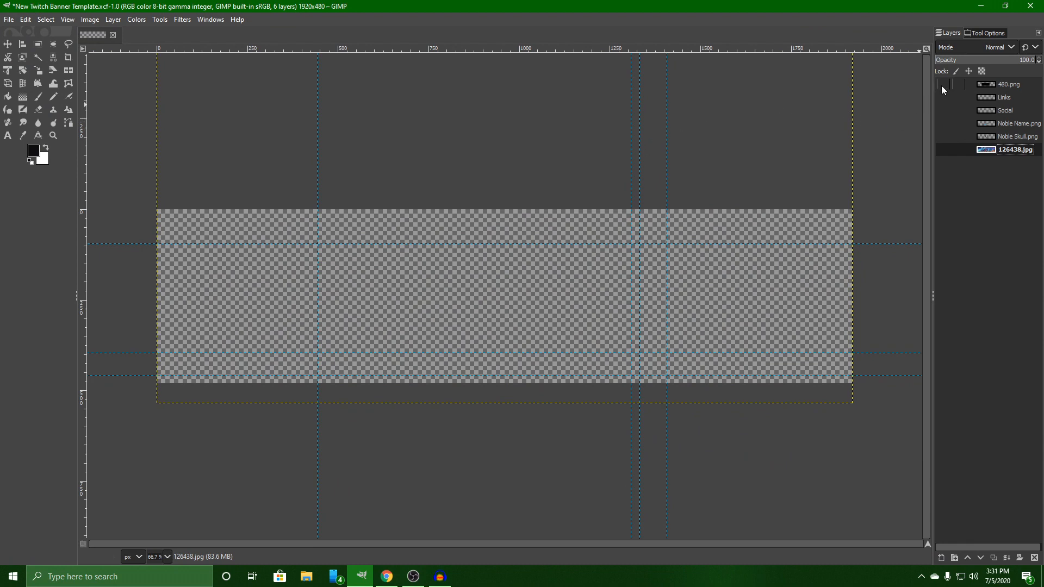
Step: Show the 480.png layer's black guide blocks on the banner template
{"action": "left_click", "coordinate": [943, 84]}
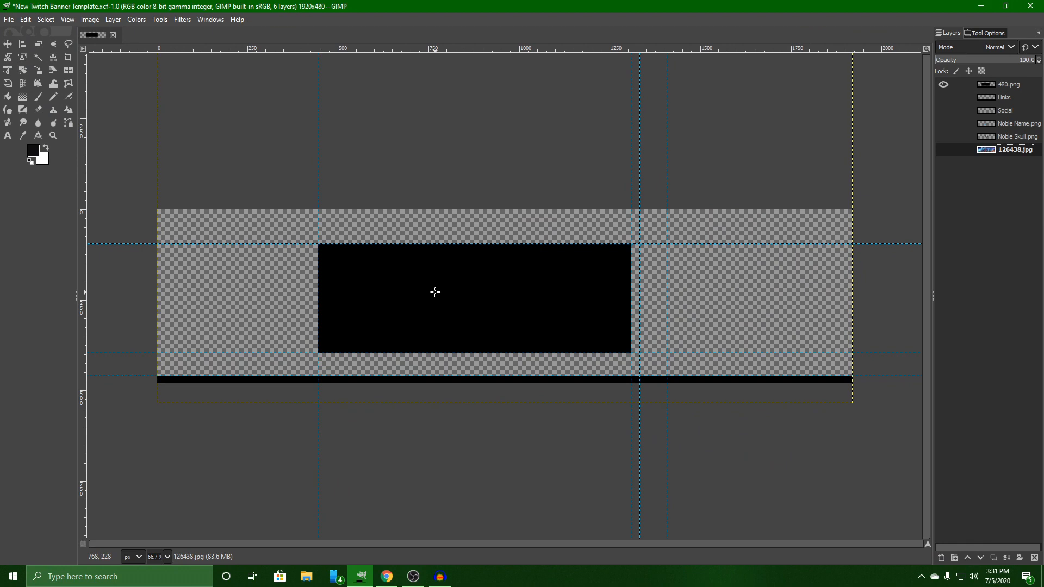
{"action": "mouse_move", "coordinate": [930, 99]}
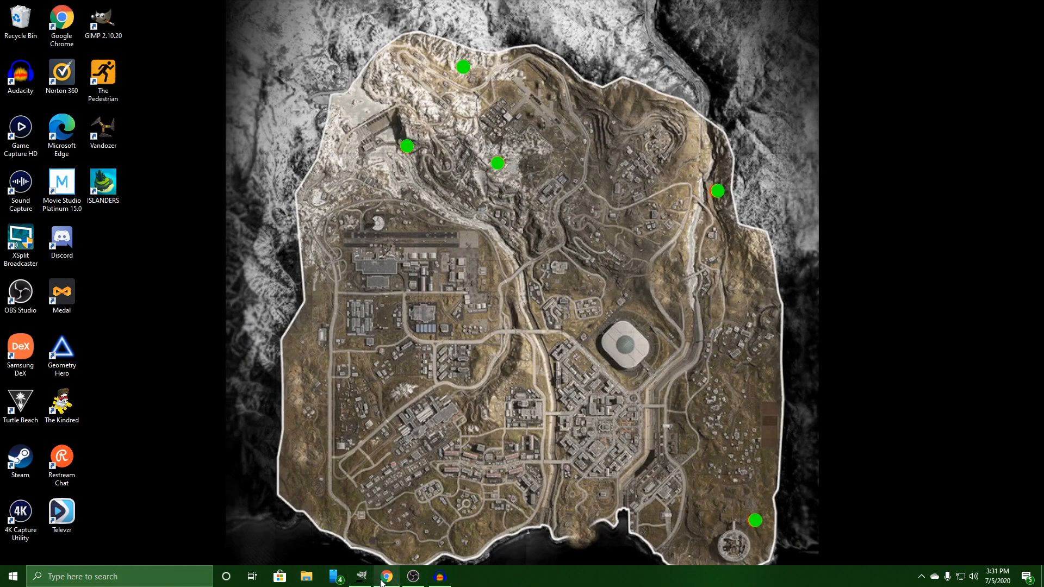
Step: Recheck the Twitch channel banner in Chrome and return to the GIMP template
{"action": "left_click", "coordinate": [386, 576]}
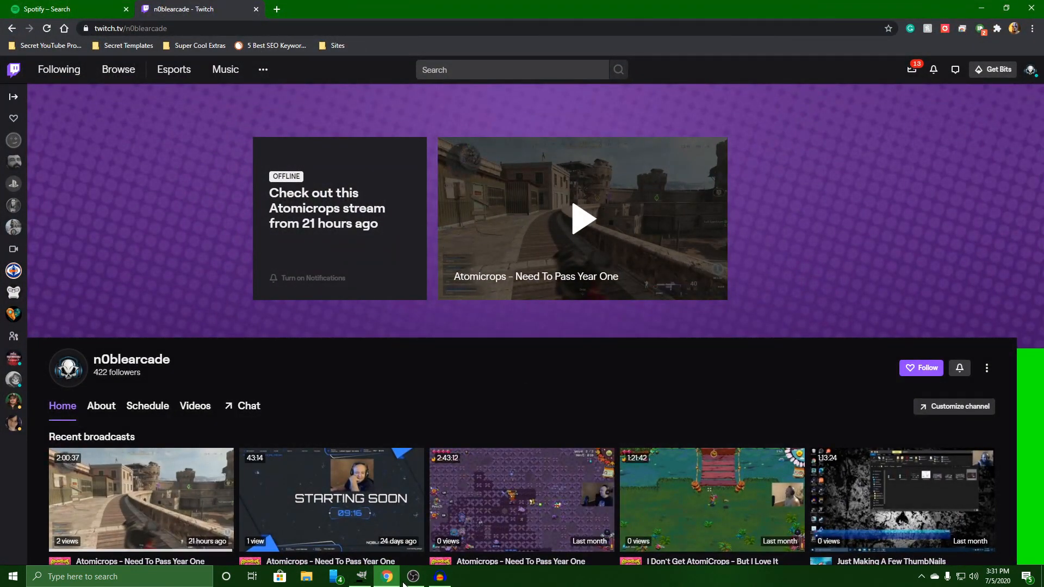
{"action": "left_click", "coordinate": [361, 576]}
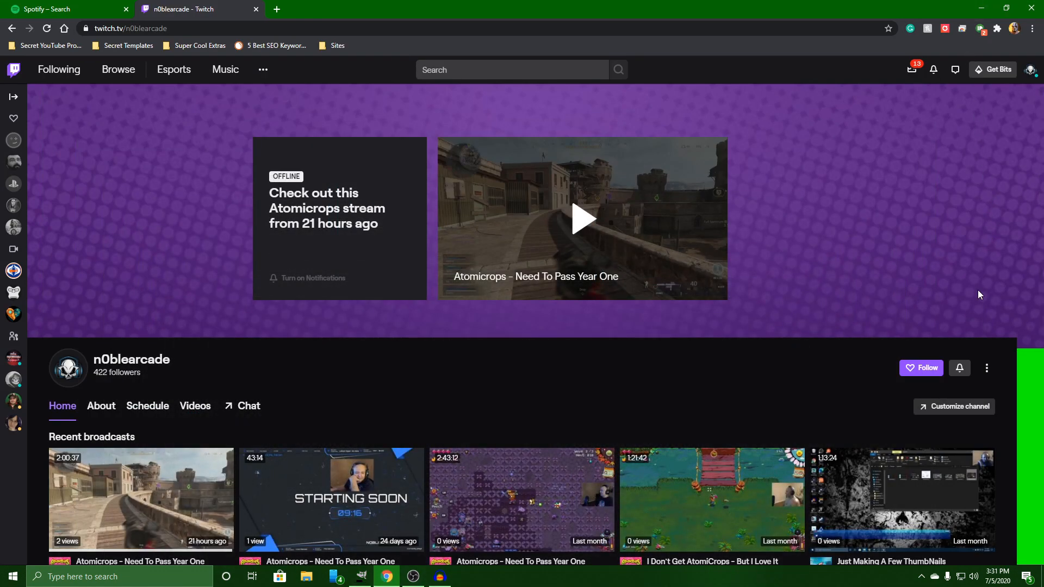
{"action": "mouse_move", "coordinate": [1028, 344]}
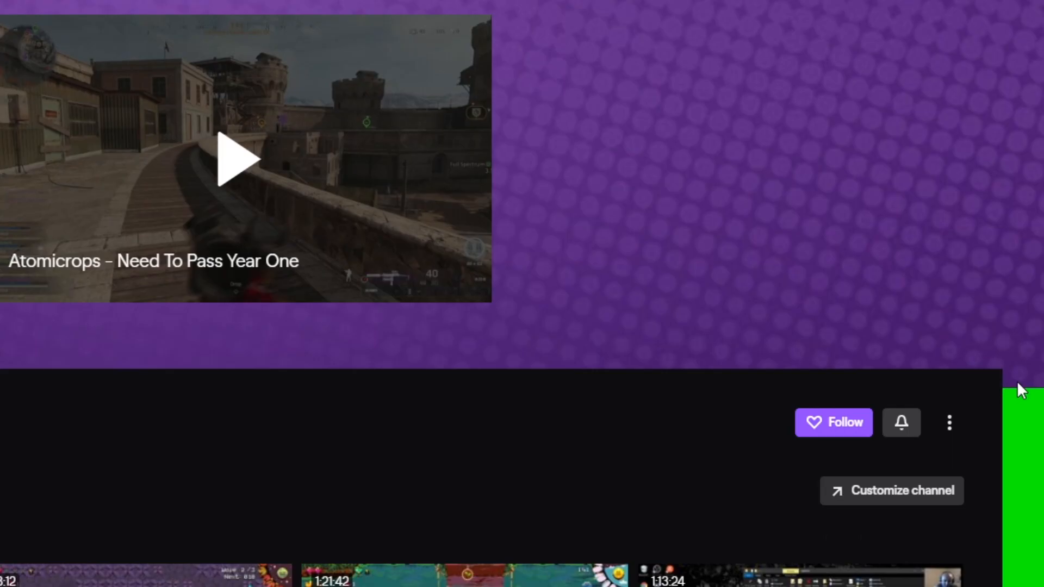
{"action": "mouse_move", "coordinate": [1036, 392]}
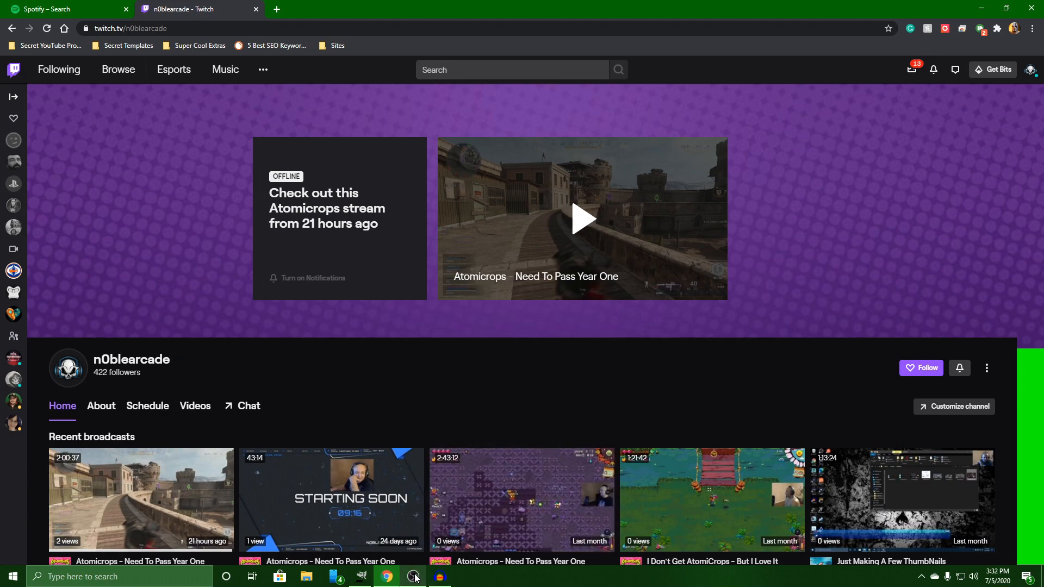
{"action": "left_click", "coordinate": [360, 576]}
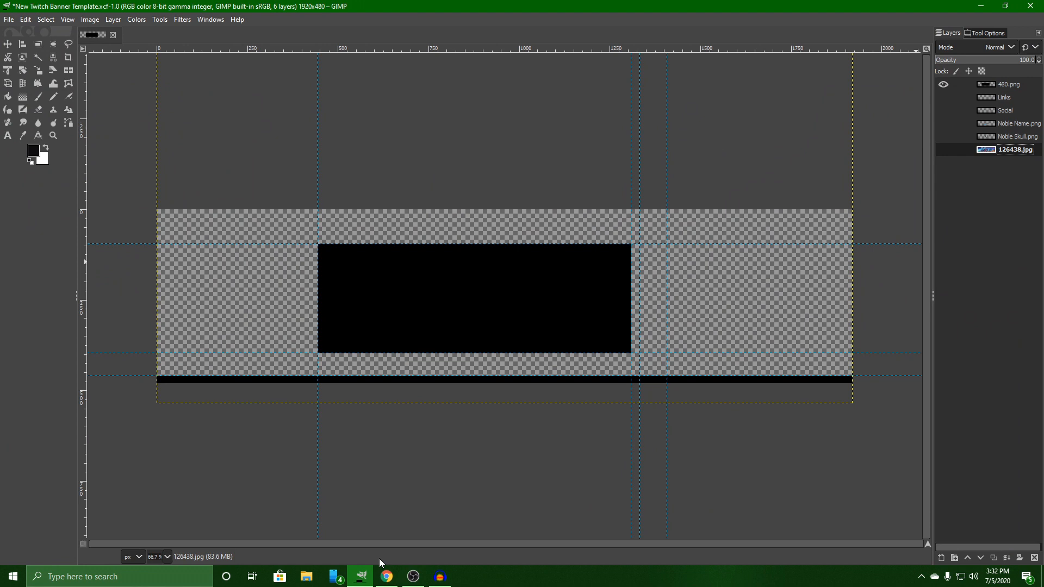
{"action": "mouse_move", "coordinate": [385, 577]}
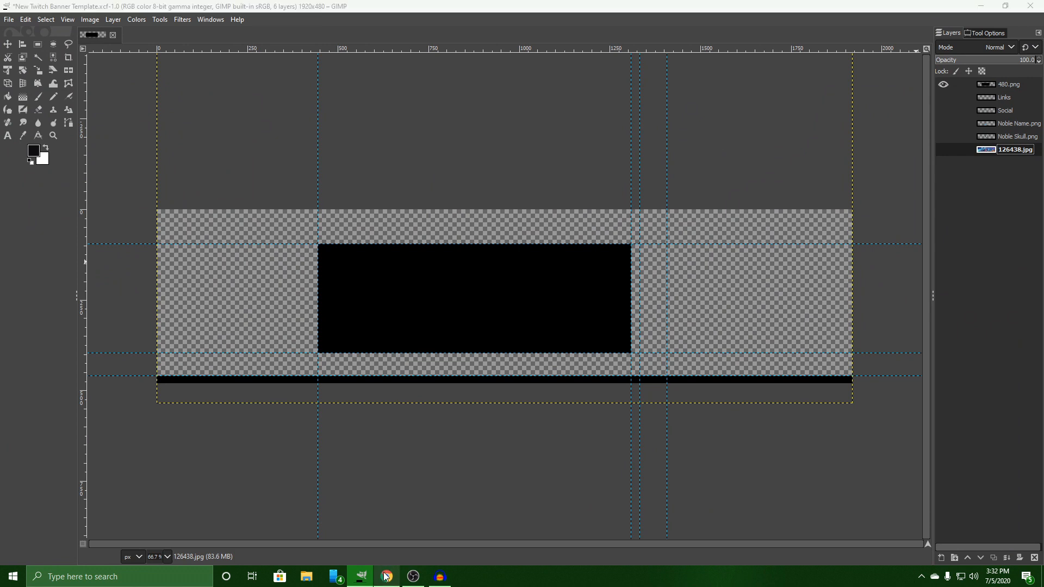
Step: Hide the 480.png guide layer again after another look at the Twitch page
{"action": "left_click", "coordinate": [386, 576]}
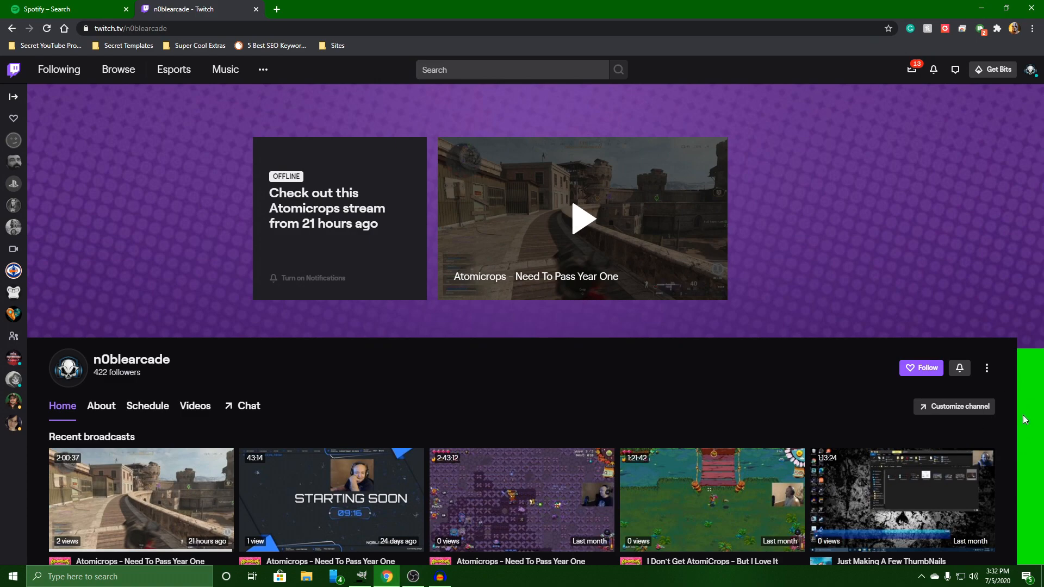
{"action": "left_click", "coordinate": [361, 576]}
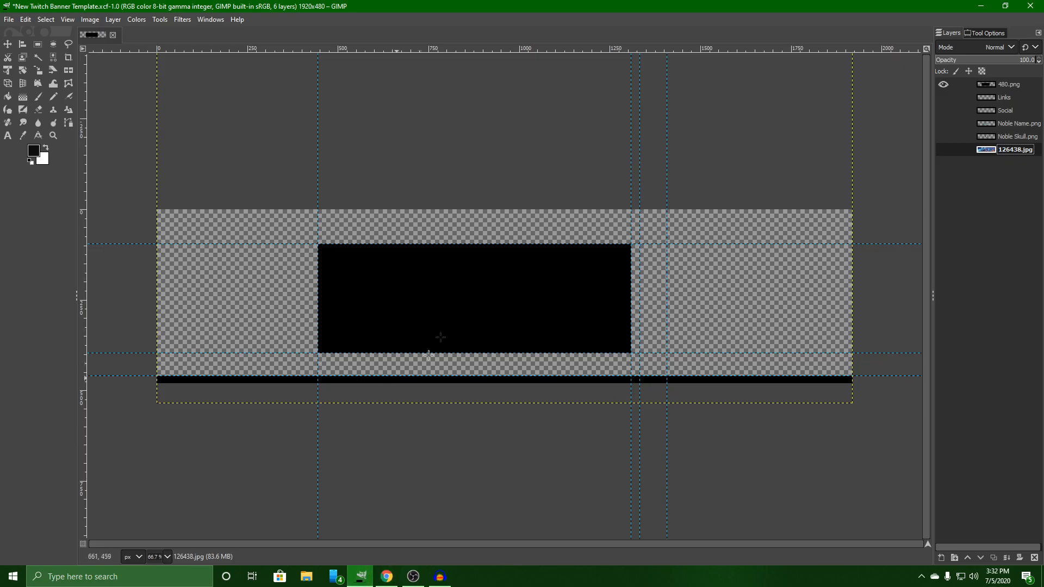
{"action": "left_click", "coordinate": [943, 85]}
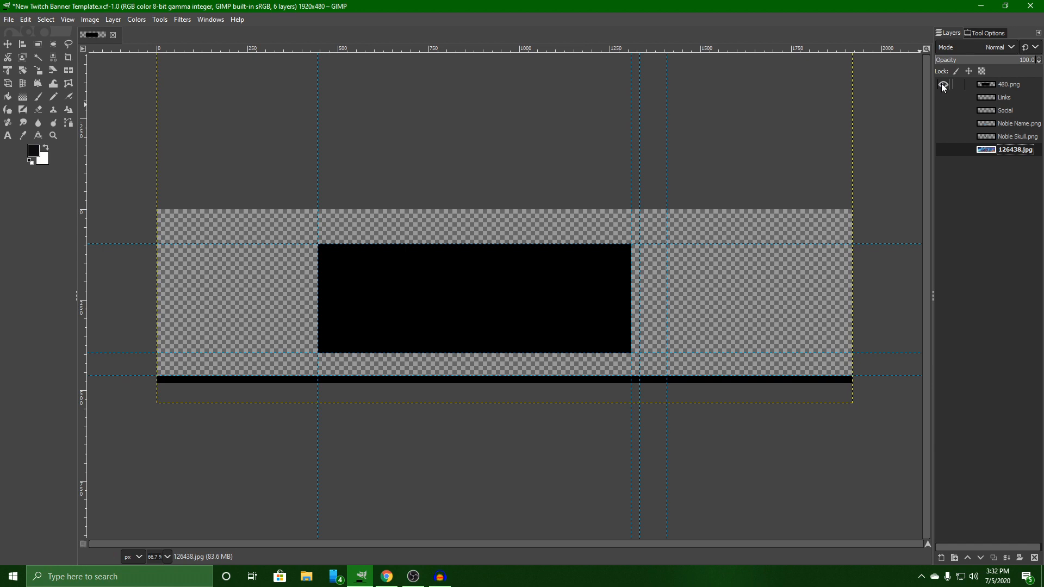
{"action": "left_click", "coordinate": [943, 83]}
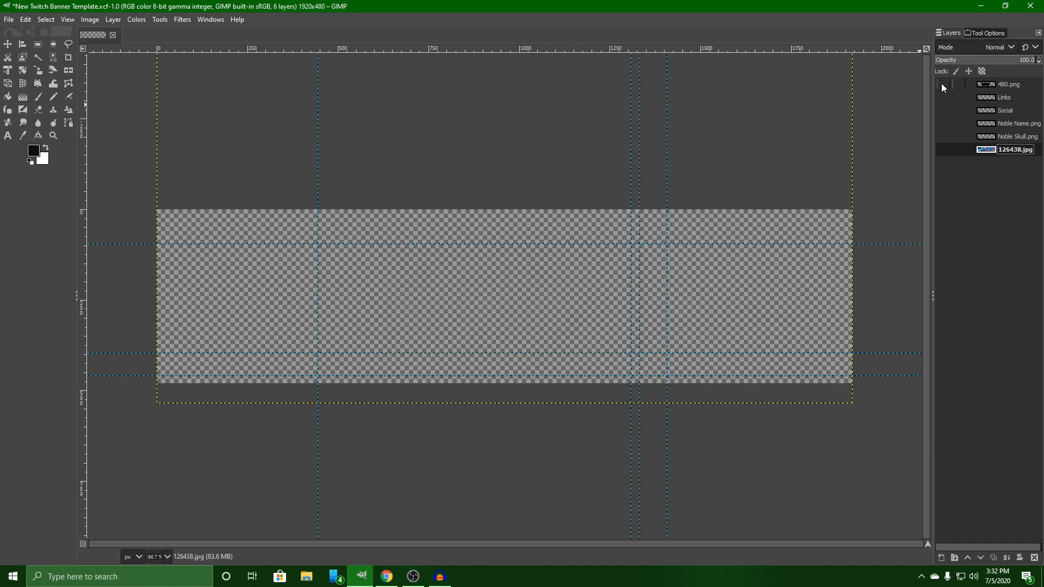
{"action": "mouse_move", "coordinate": [438, 385]}
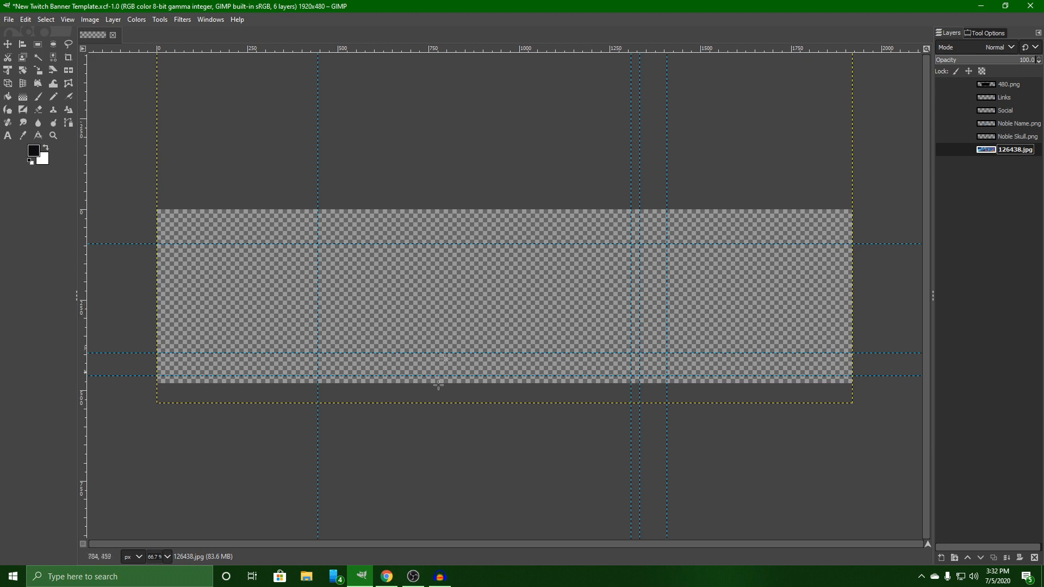
{"action": "left_click", "coordinate": [386, 577]}
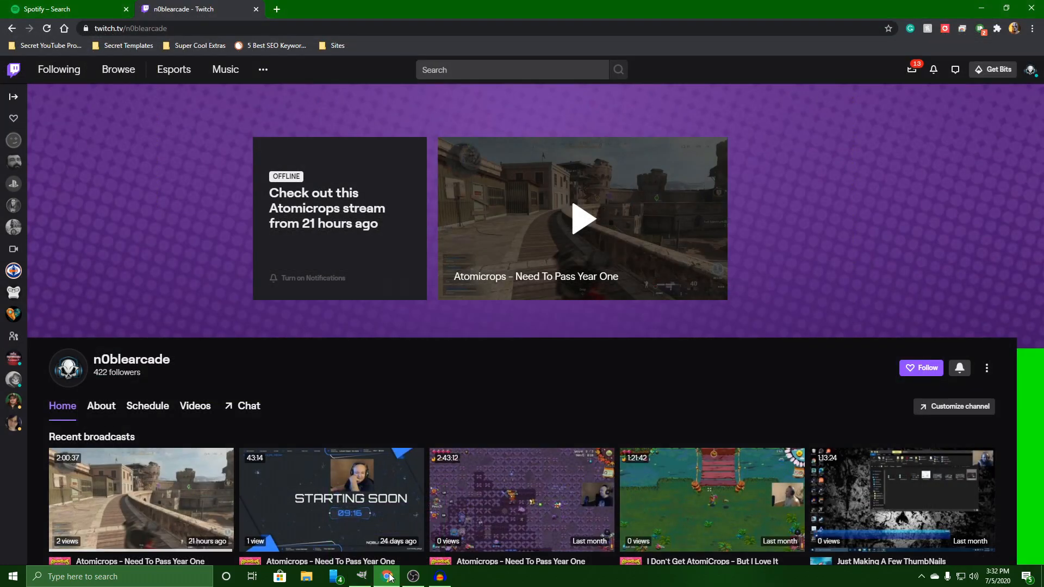
{"action": "mouse_move", "coordinate": [332, 499]}
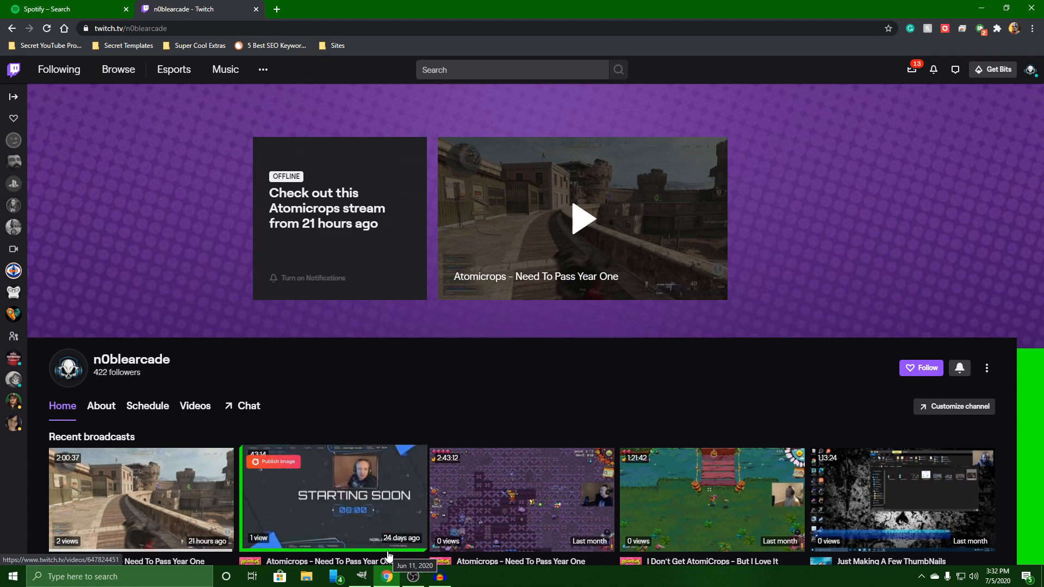
{"action": "mouse_move", "coordinate": [132, 359]}
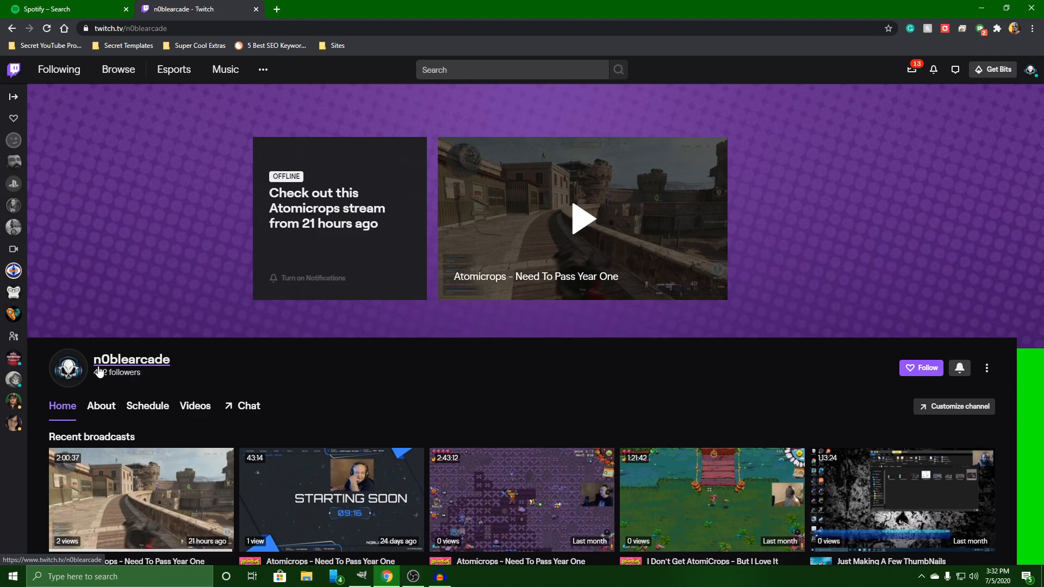
{"action": "left_click", "coordinate": [360, 576]}
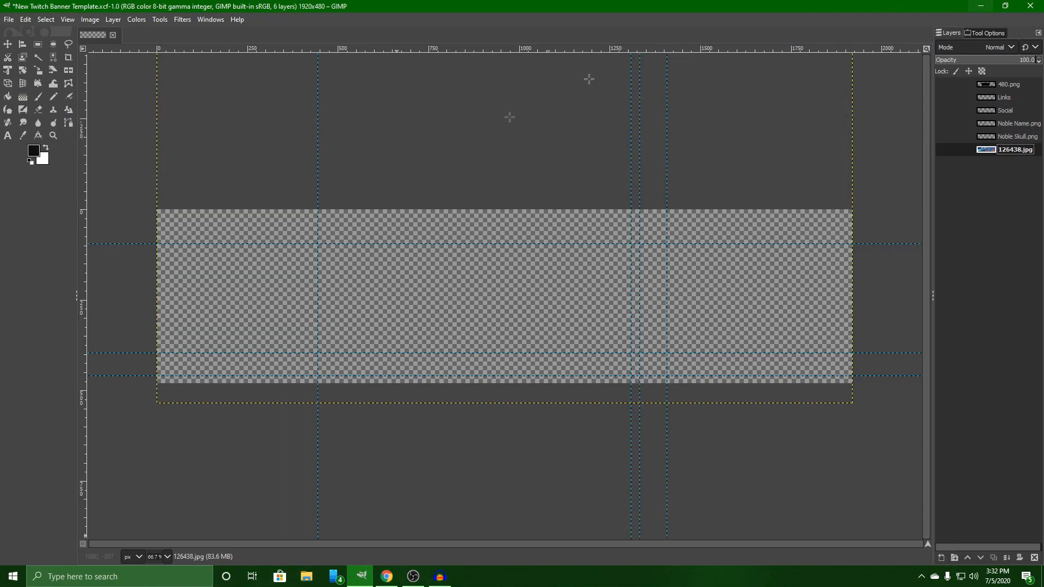
Step: Show the Noble Arcade name, social icons, link handles and neon city background, guide hidden
{"action": "left_click", "coordinate": [942, 85]}
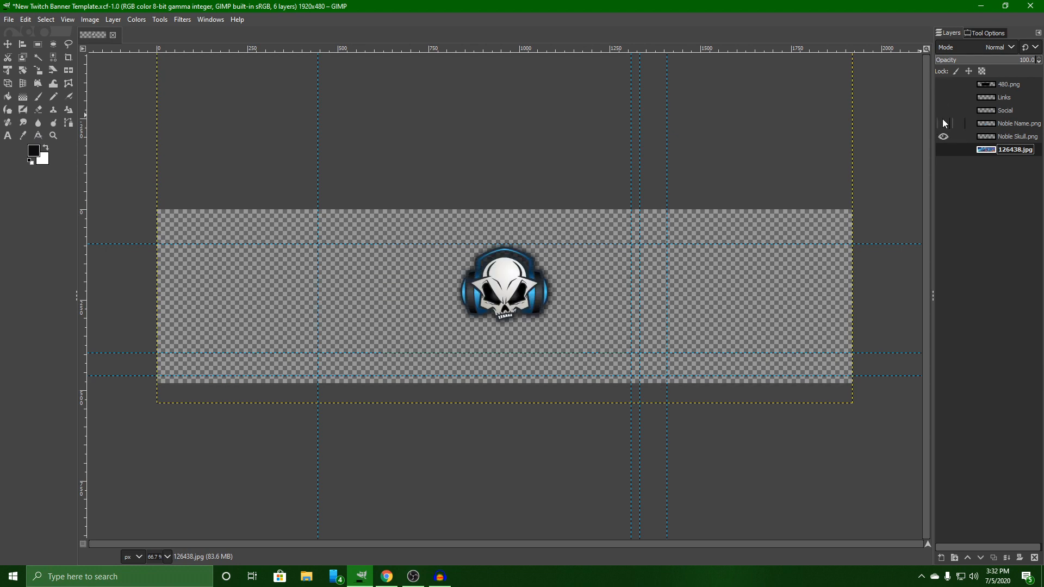
{"action": "left_click", "coordinate": [943, 124]}
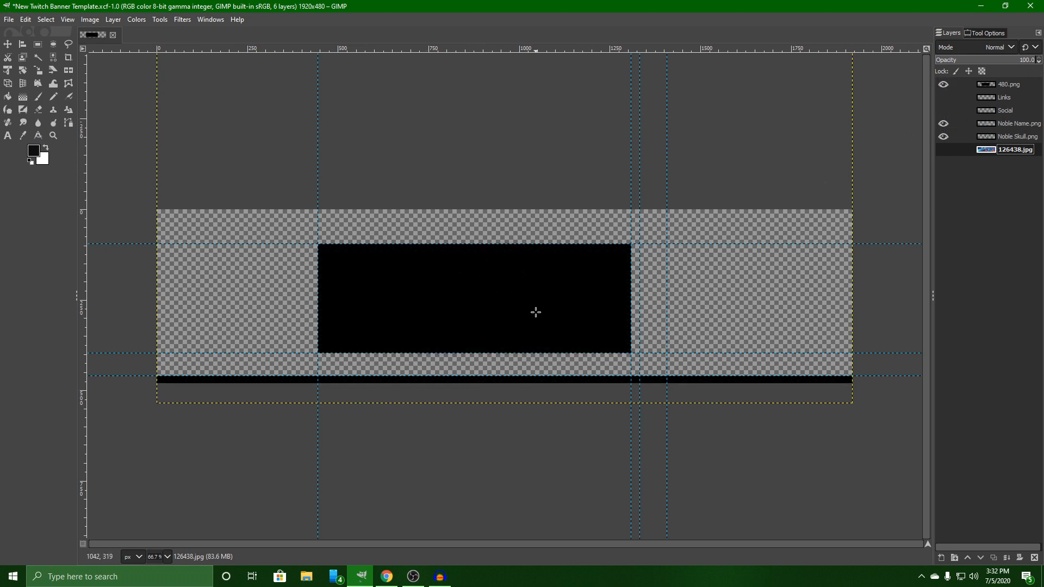
{"action": "mouse_move", "coordinate": [577, 308]}
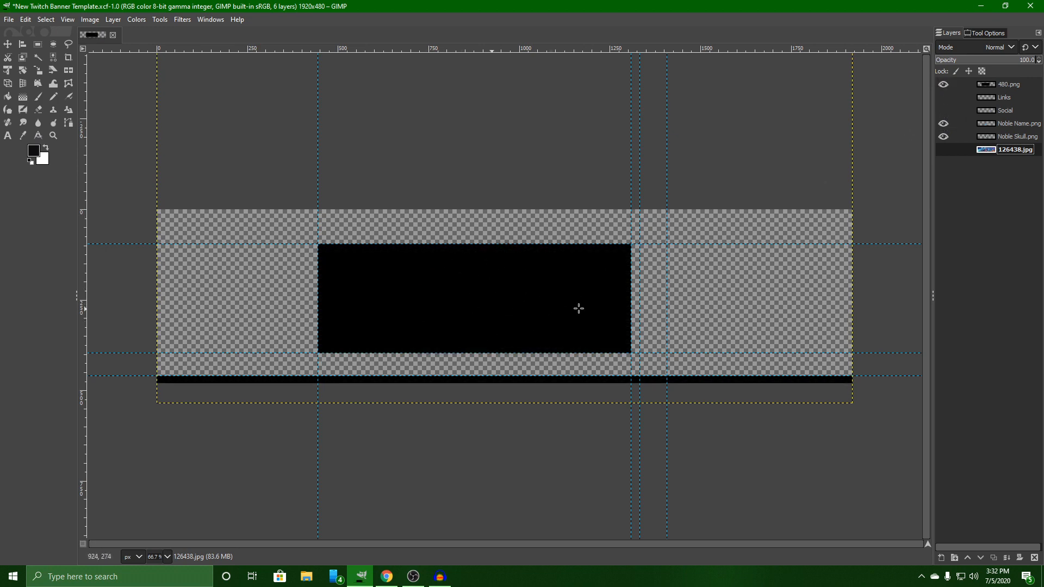
{"action": "left_click", "coordinate": [943, 85]}
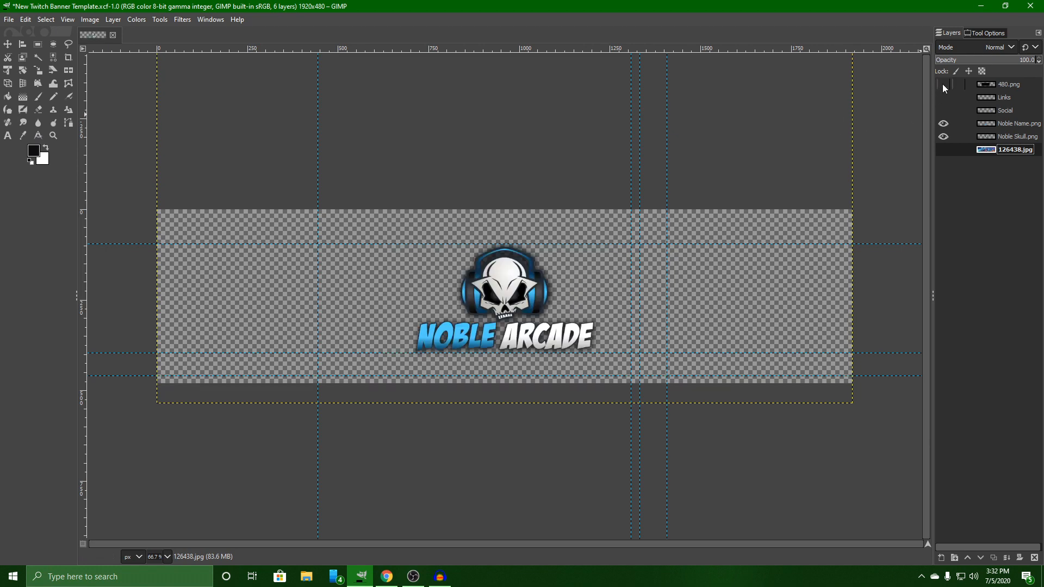
{"action": "left_click", "coordinate": [943, 110]}
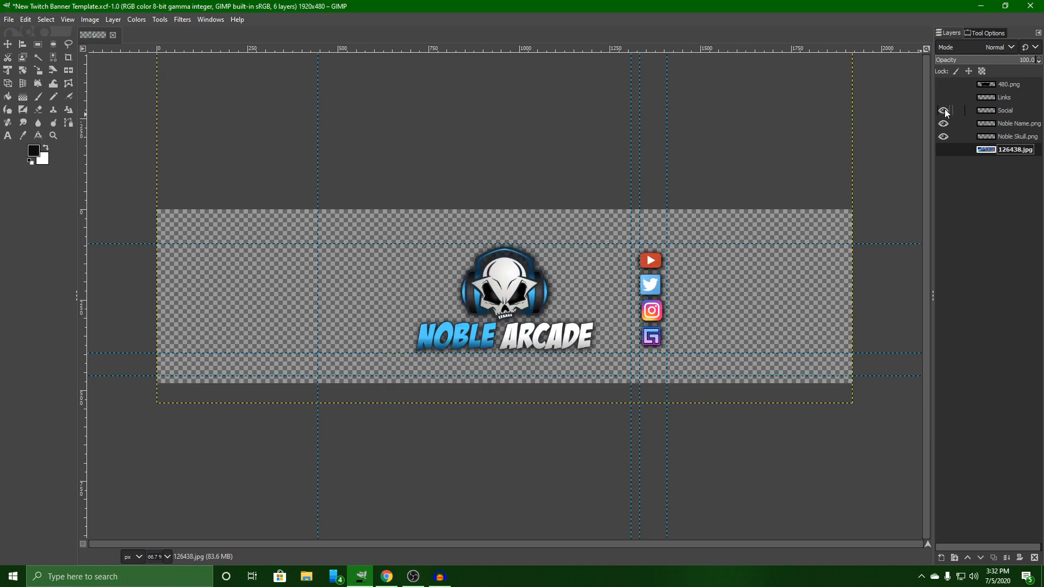
{"action": "left_click", "coordinate": [943, 97]}
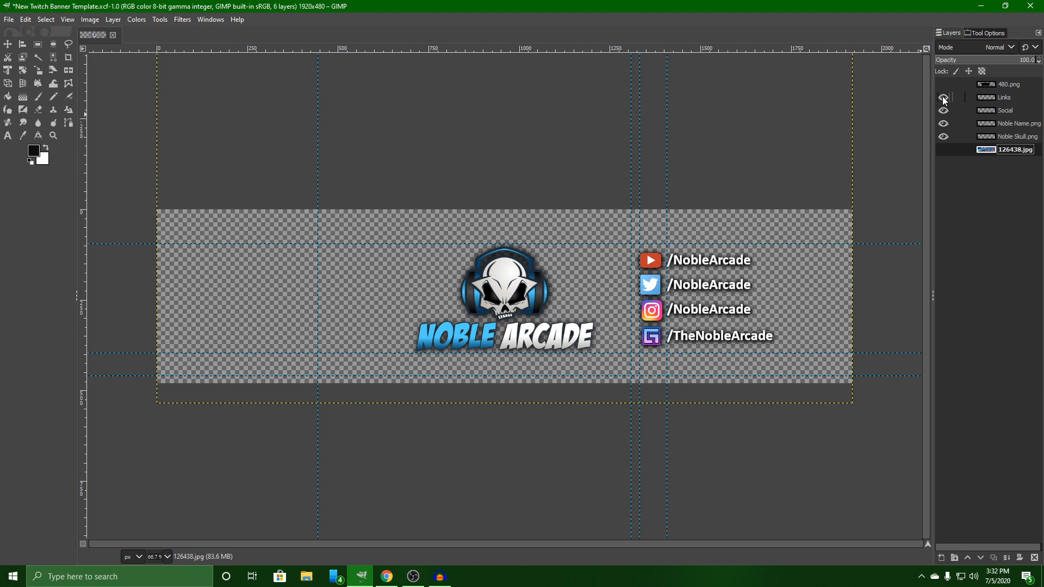
{"action": "left_click", "coordinate": [943, 149]}
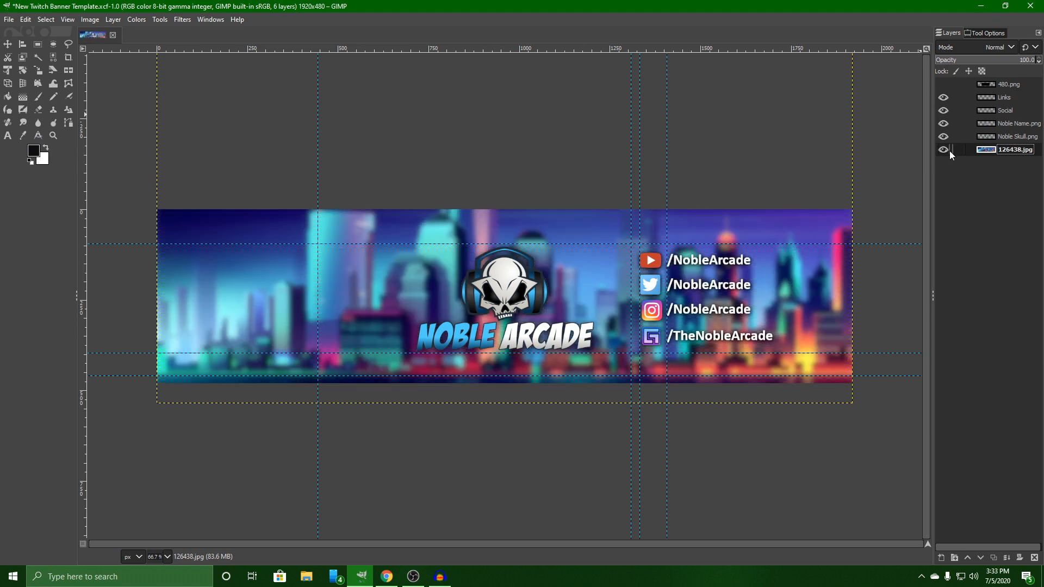
{"action": "mouse_move", "coordinate": [473, 350]}
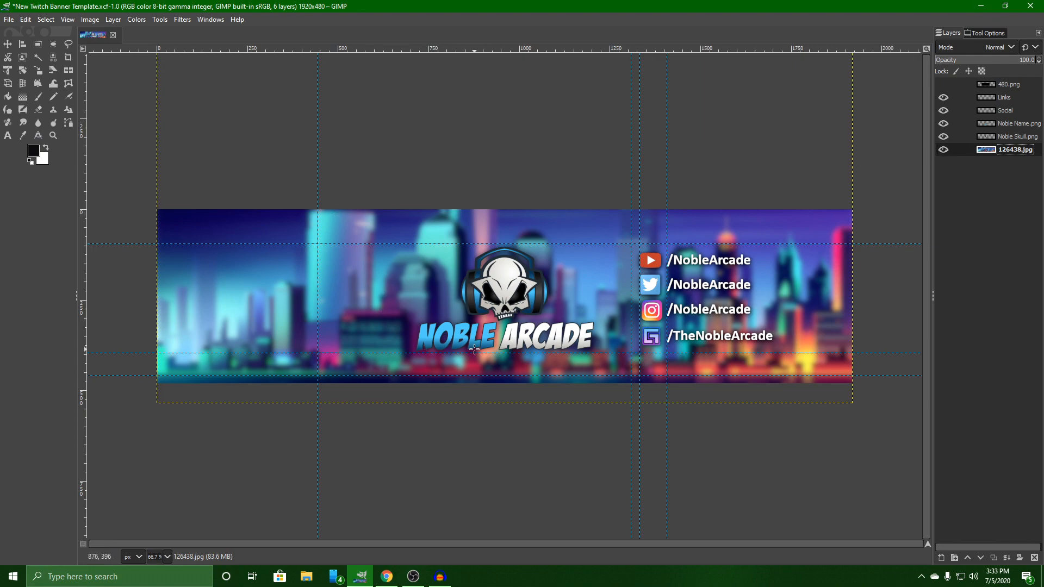
{"action": "mouse_move", "coordinate": [10, 29]}
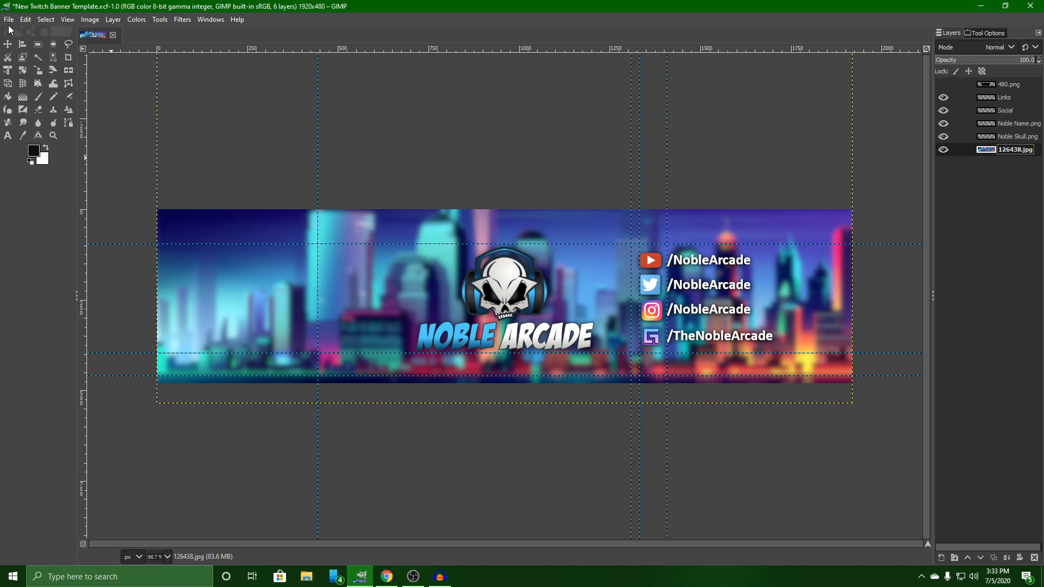
{"action": "mouse_move", "coordinate": [979, 6]}
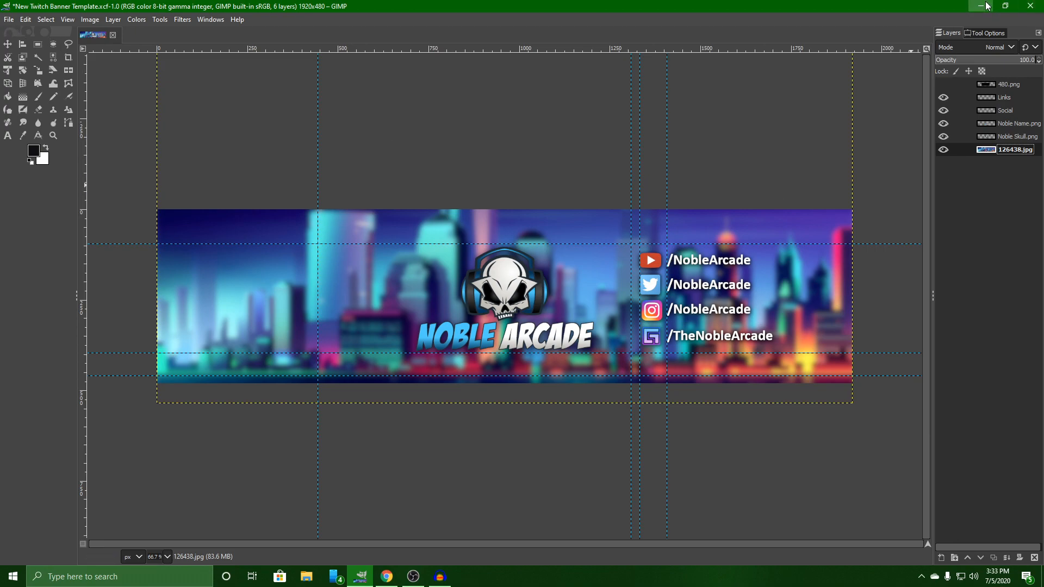
{"action": "left_click", "coordinate": [386, 576]}
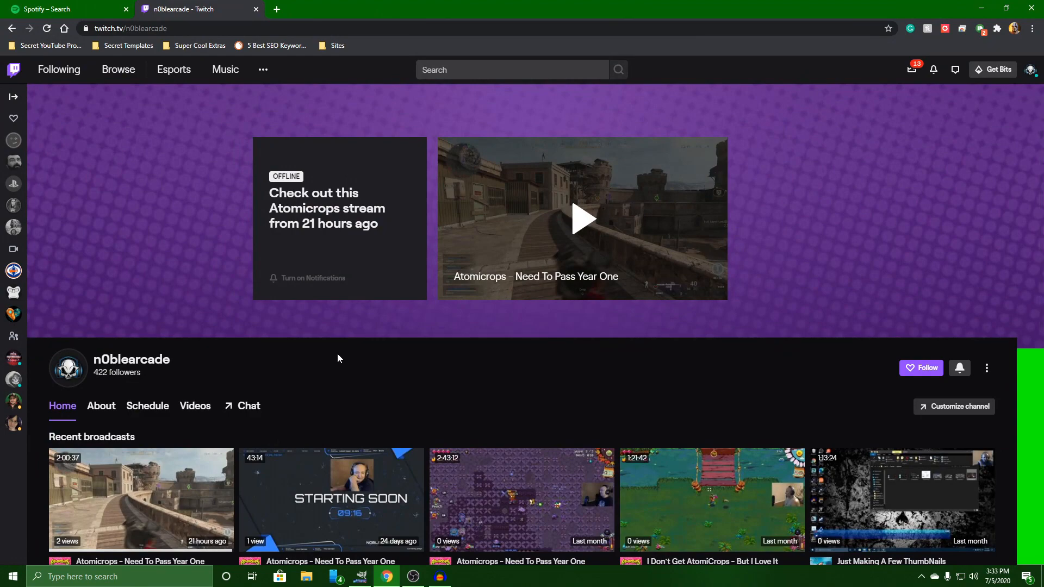
{"action": "mouse_move", "coordinate": [1039, 79]}
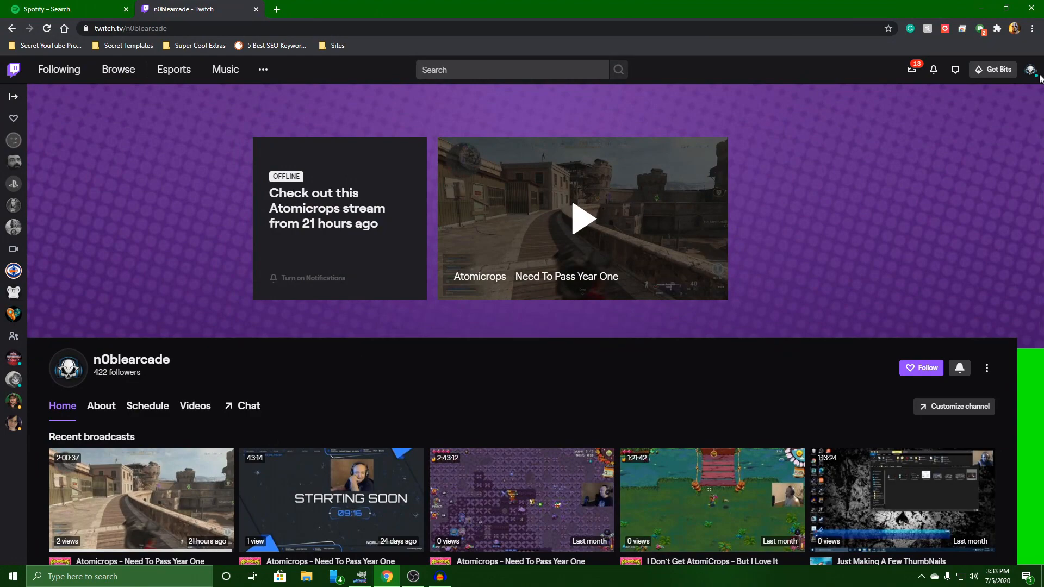
Step: Upload the finished Noble Arcade banner image as the Twitch profile banner in Settings > Profile
{"action": "left_click", "coordinate": [1031, 70]}
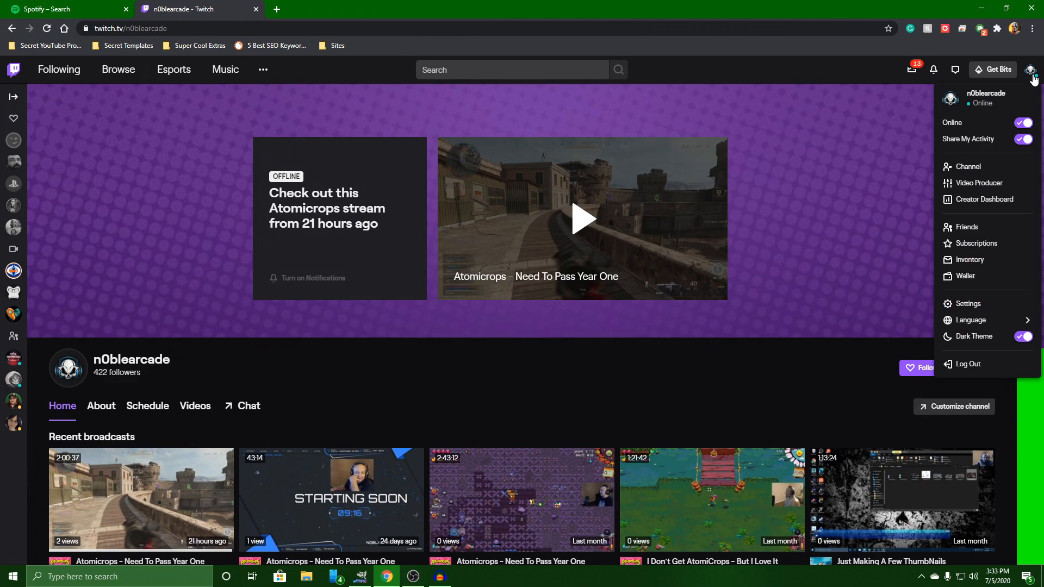
{"action": "mouse_move", "coordinate": [968, 166]}
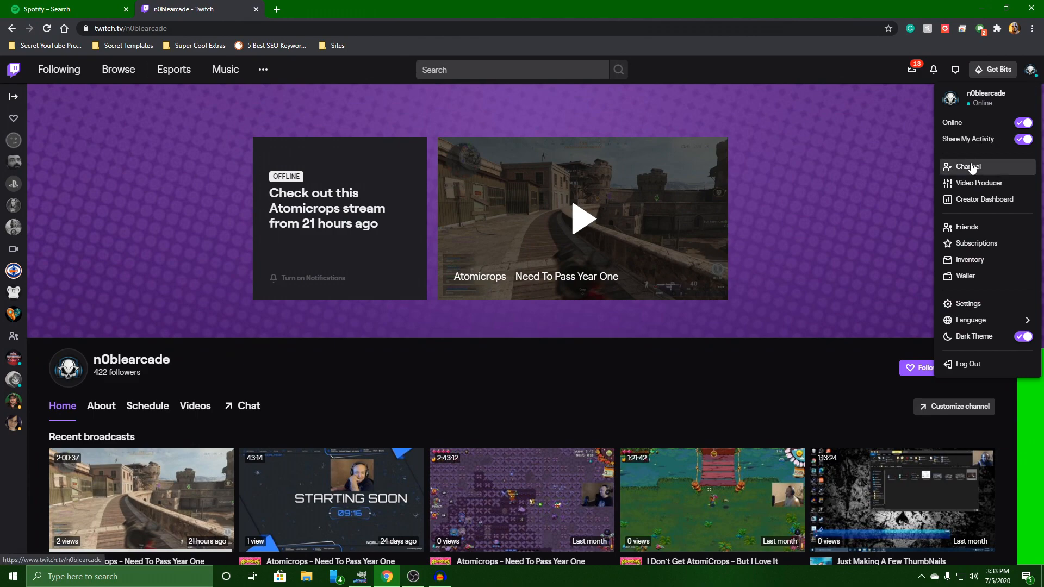
{"action": "left_click", "coordinate": [967, 303]}
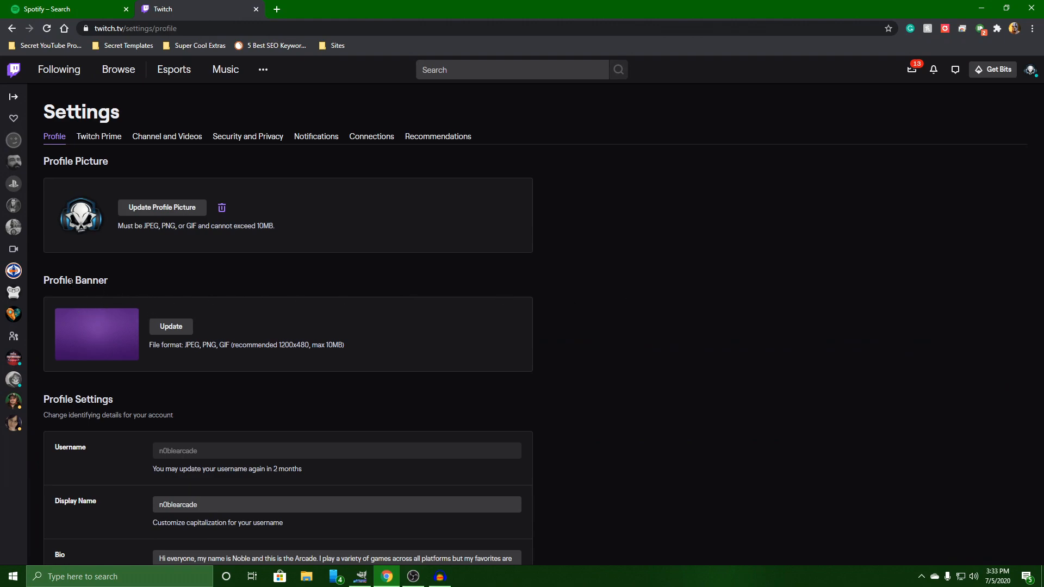
{"action": "left_click", "coordinate": [171, 326]}
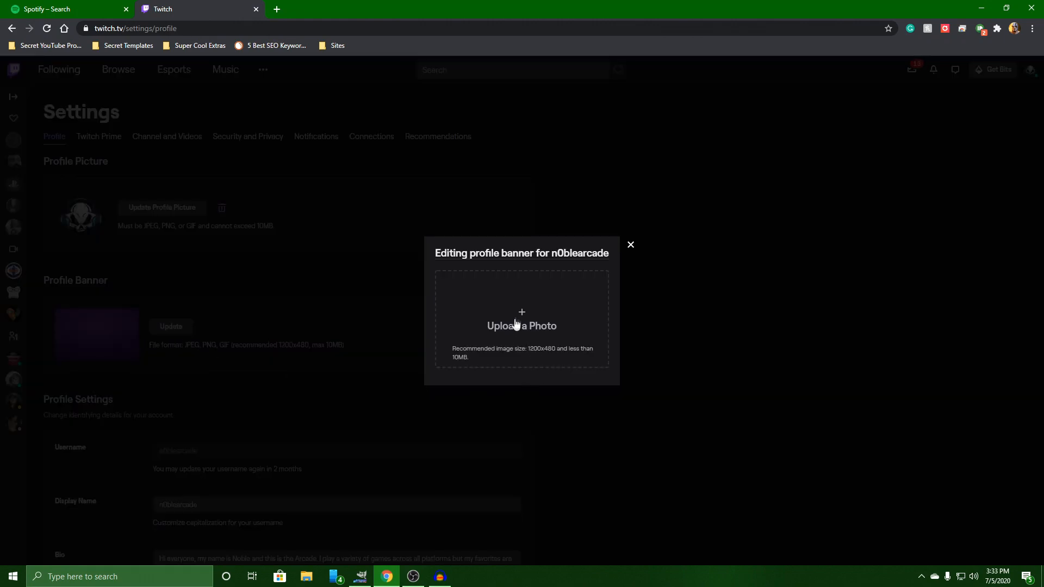
{"action": "left_click", "coordinate": [521, 325]}
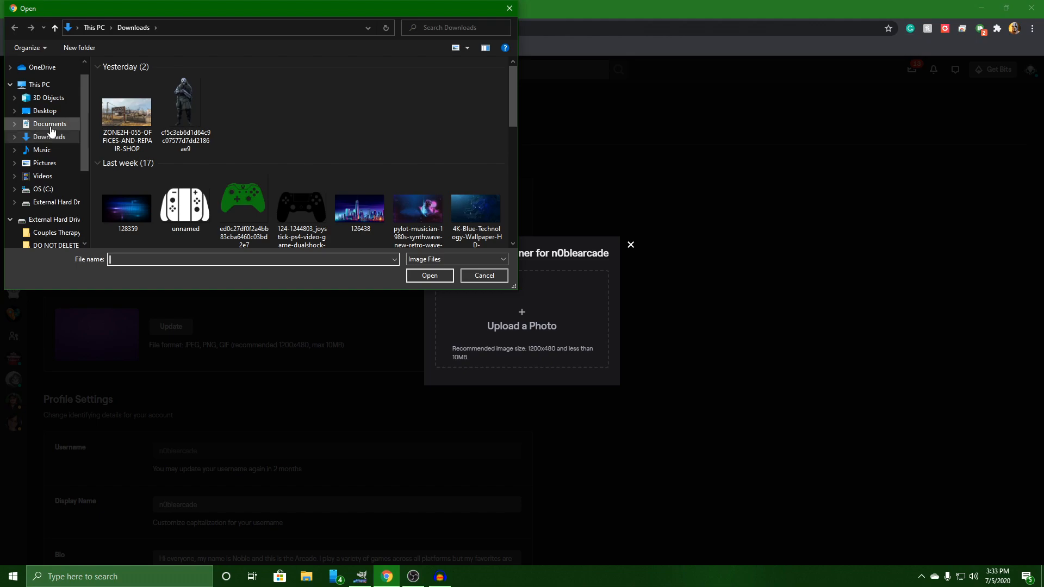
{"action": "left_click", "coordinate": [483, 275]}
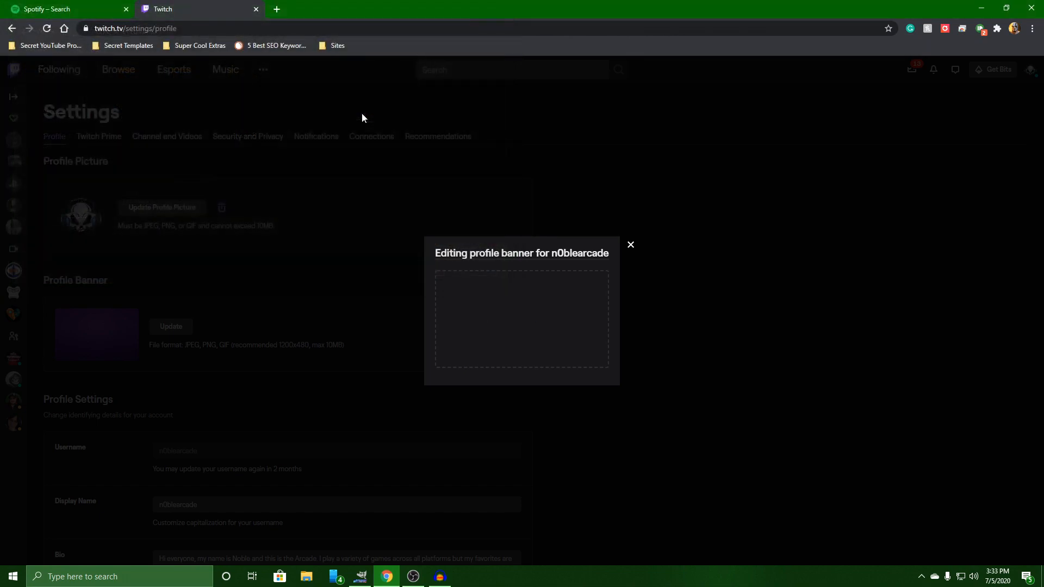
{"action": "left_click", "coordinate": [629, 245]}
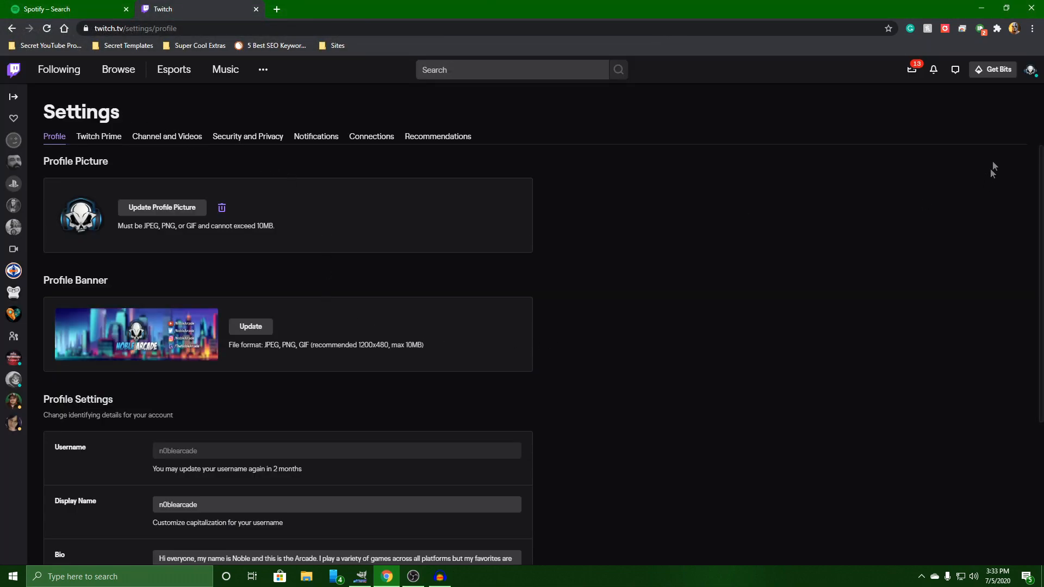
Step: View the channel page showing the new neon-city banner with social handles
{"action": "left_click", "coordinate": [1034, 69]}
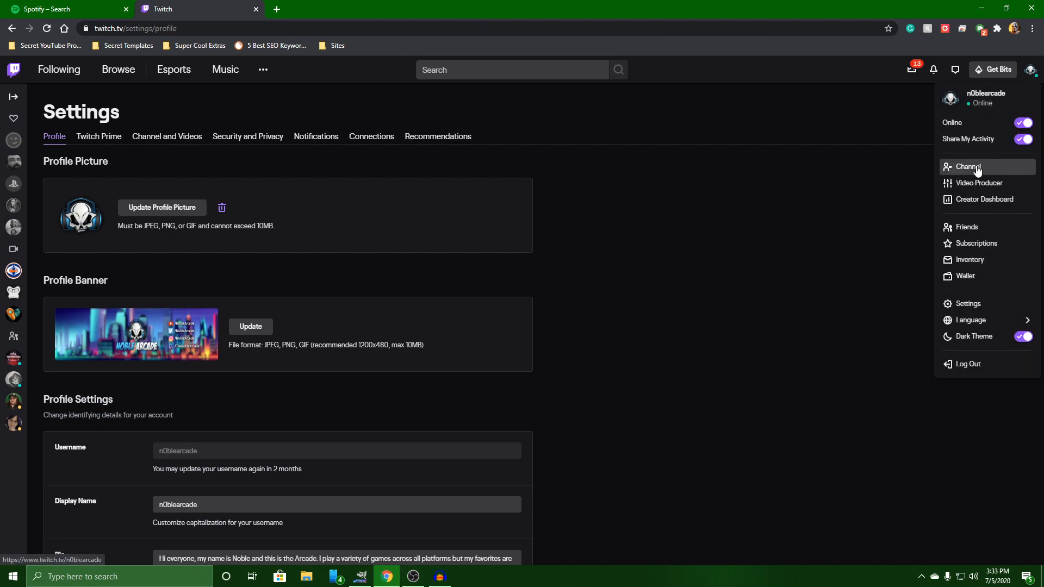
{"action": "left_click", "coordinate": [967, 167]}
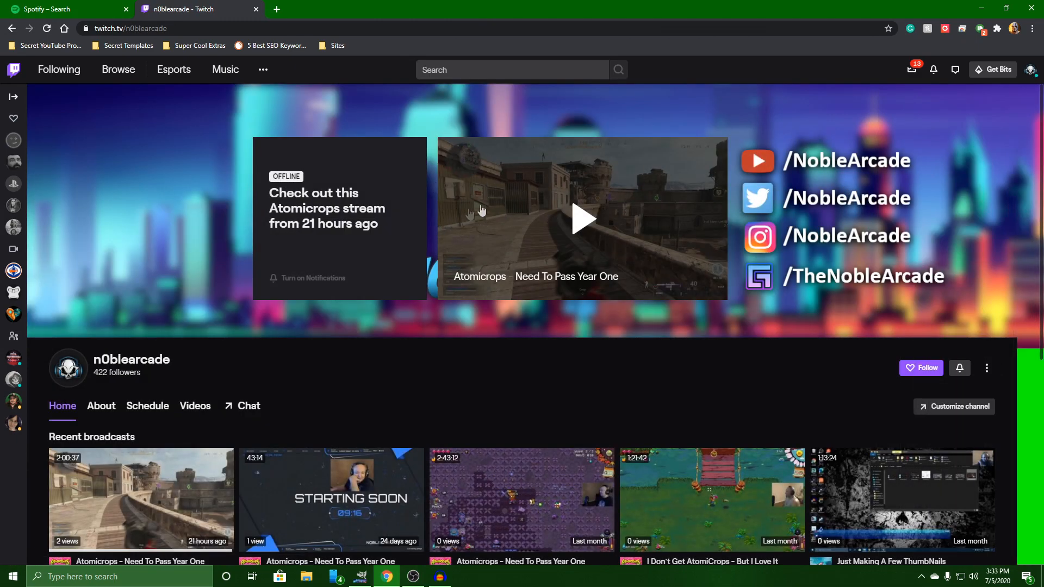
{"action": "mouse_move", "coordinate": [451, 288]}
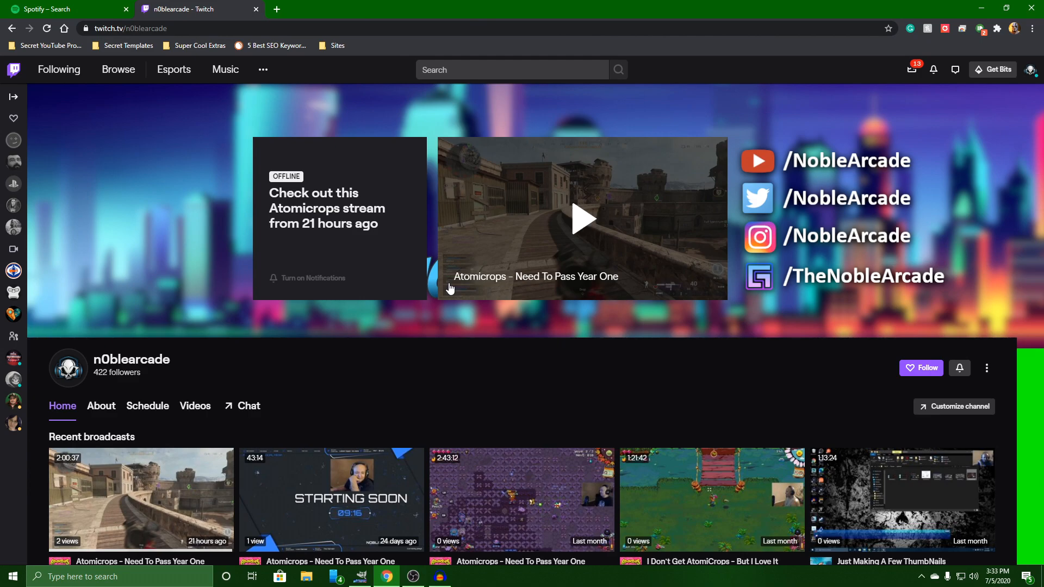
{"action": "mouse_move", "coordinate": [771, 249]}
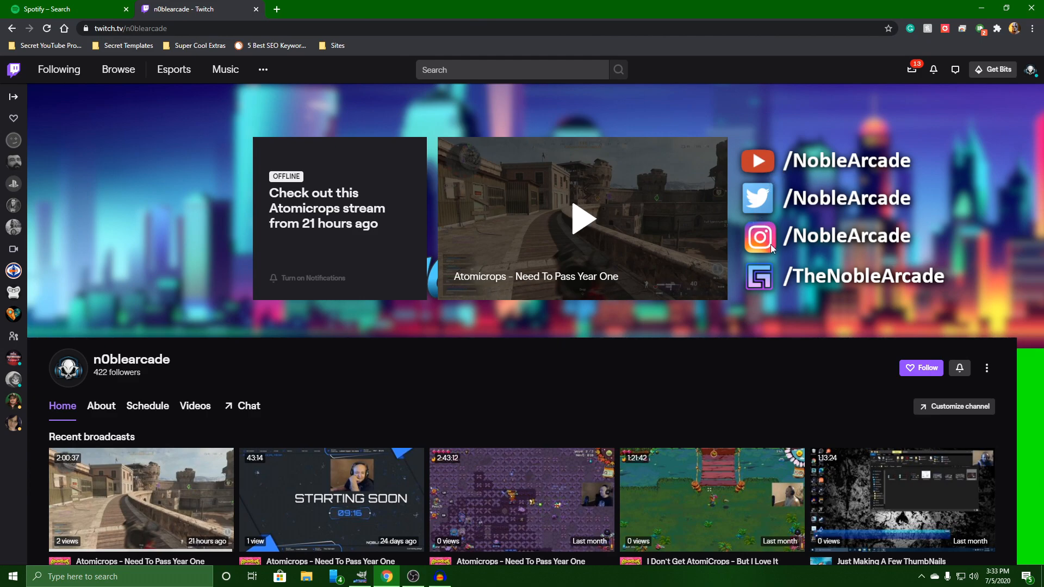
{"action": "mouse_move", "coordinate": [796, 241]}
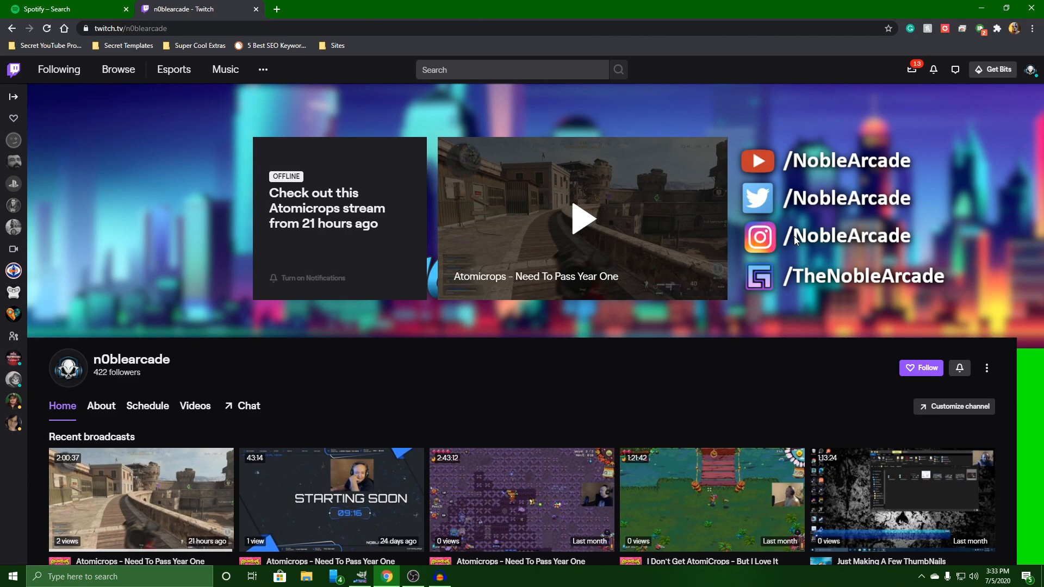
{"action": "mouse_move", "coordinate": [1024, 449]}
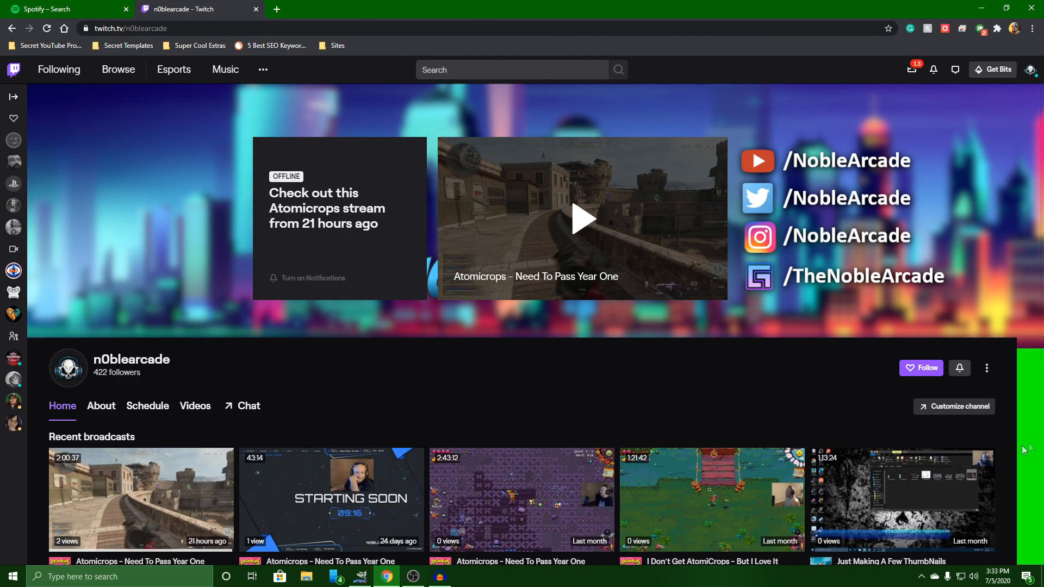
{"action": "left_click", "coordinate": [361, 576]}
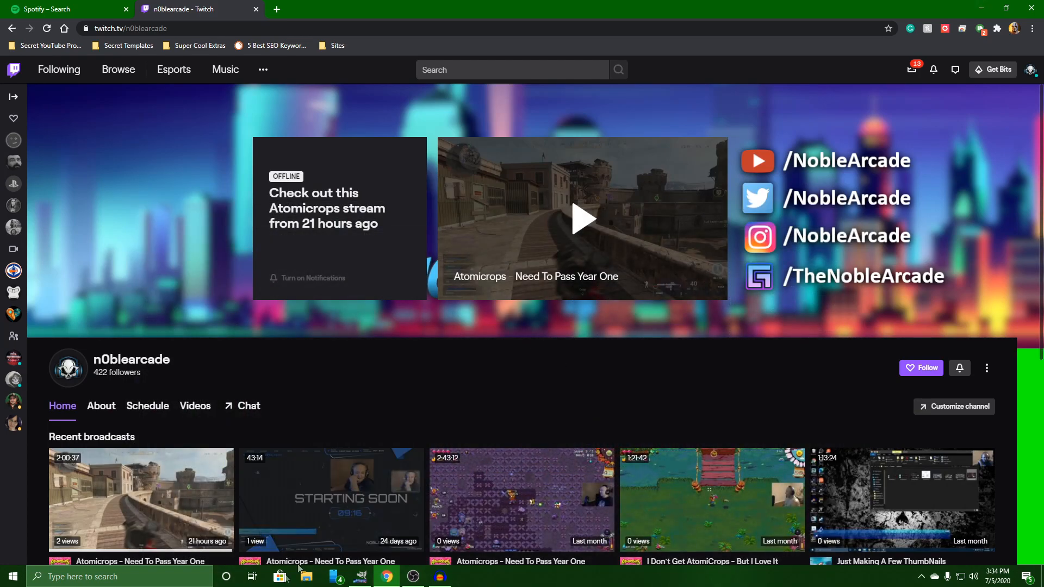
{"action": "left_click", "coordinate": [360, 576]}
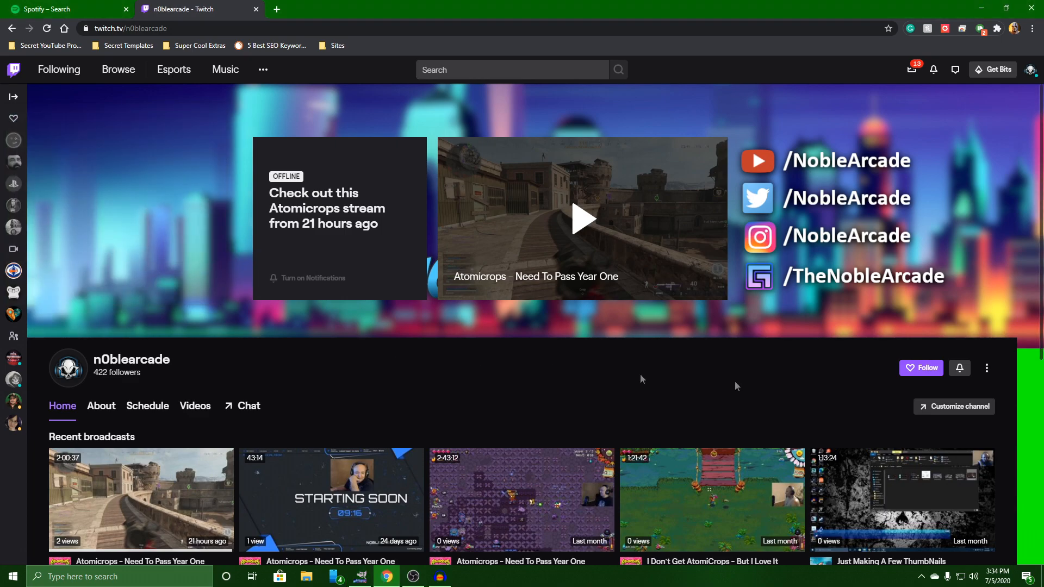
{"action": "mouse_move", "coordinate": [1029, 385]}
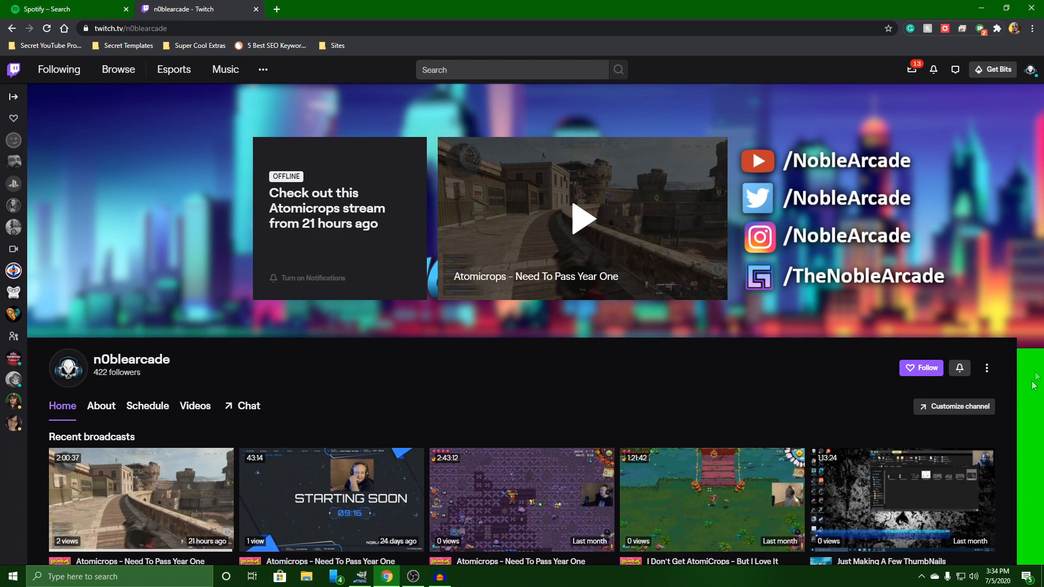
{"action": "mouse_move", "coordinate": [1027, 418]}
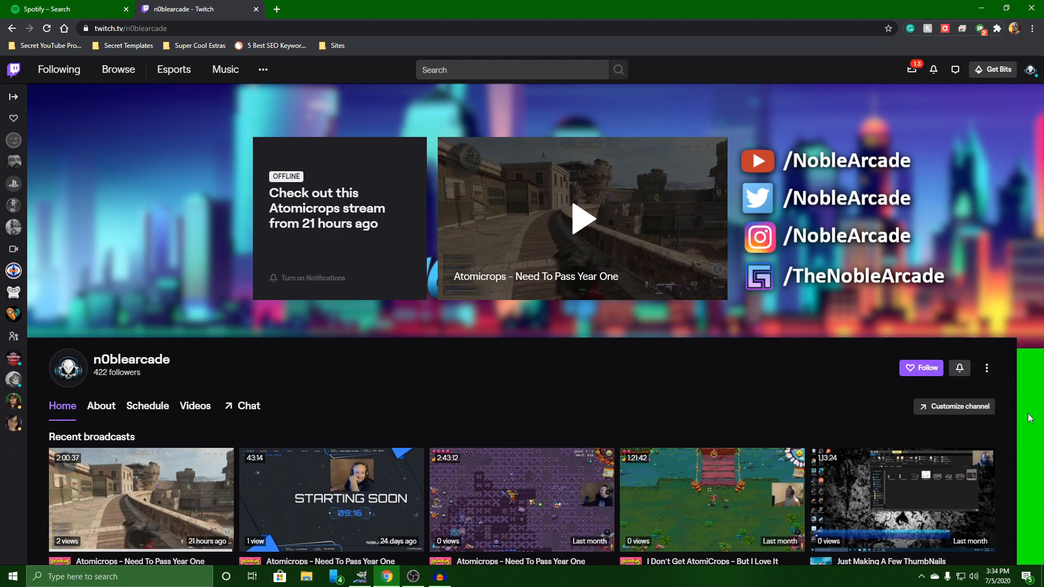
{"action": "mouse_move", "coordinate": [1028, 48]}
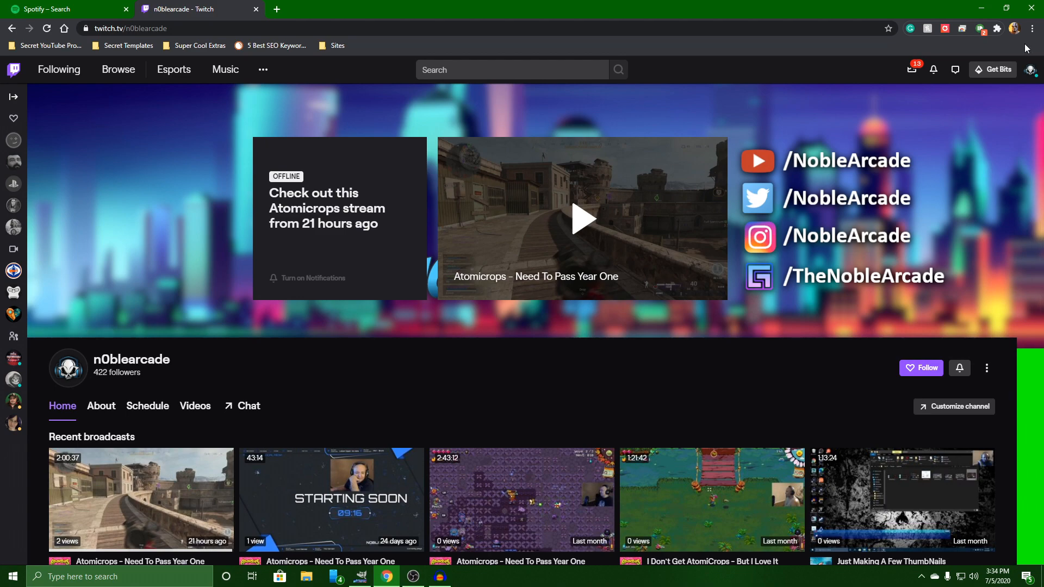
Step: Save the dark #0E0E10 profile accent color in Channel and Videos settings
{"action": "left_click", "coordinate": [1031, 70]}
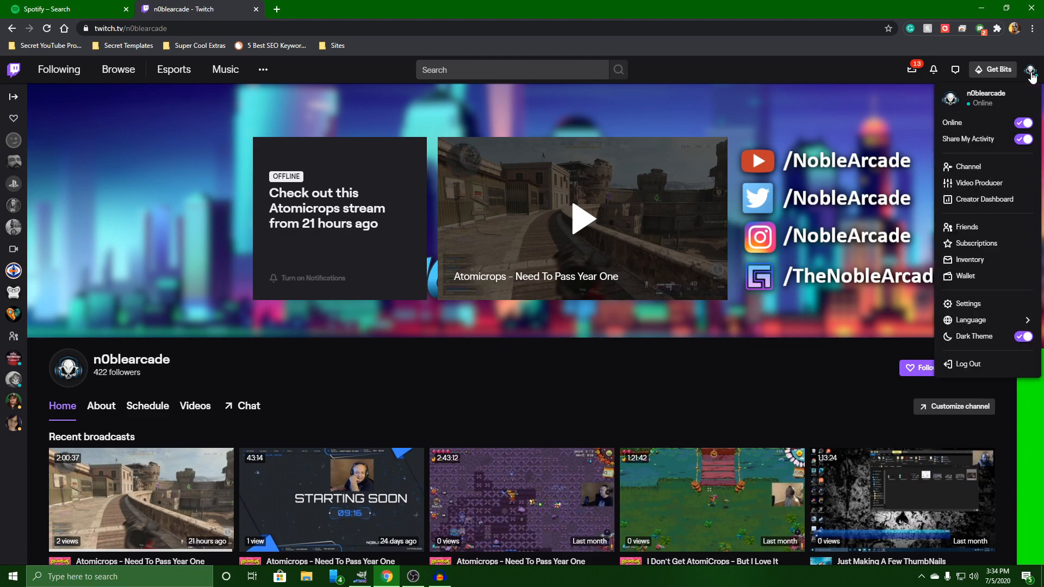
{"action": "left_click", "coordinate": [966, 304]}
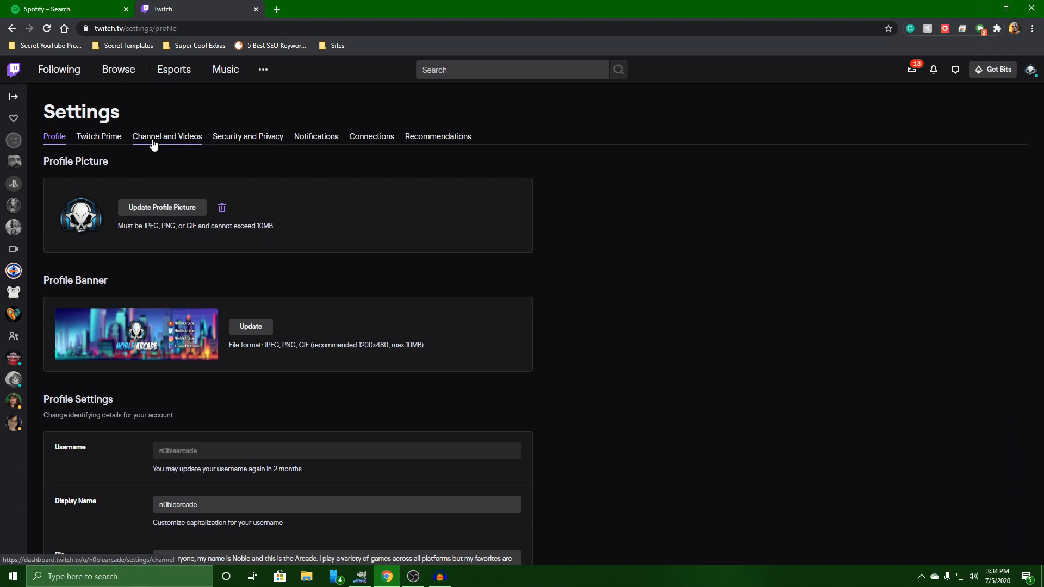
{"action": "left_click", "coordinate": [166, 137]}
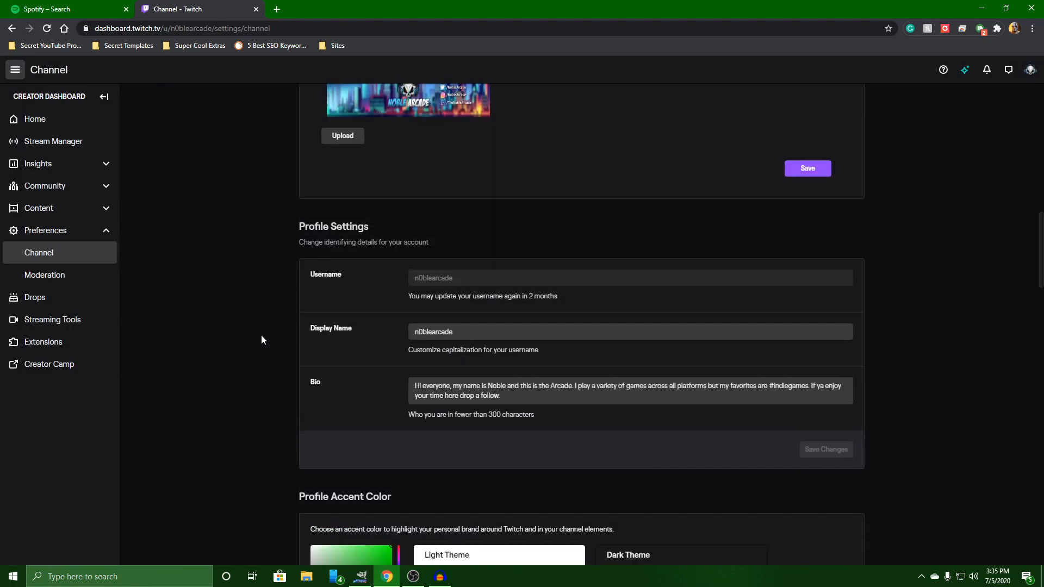
{"action": "scroll", "scroll_direction": "down", "scroll_amount": 3}
{"action": "type", "text": "#0E0E10"}
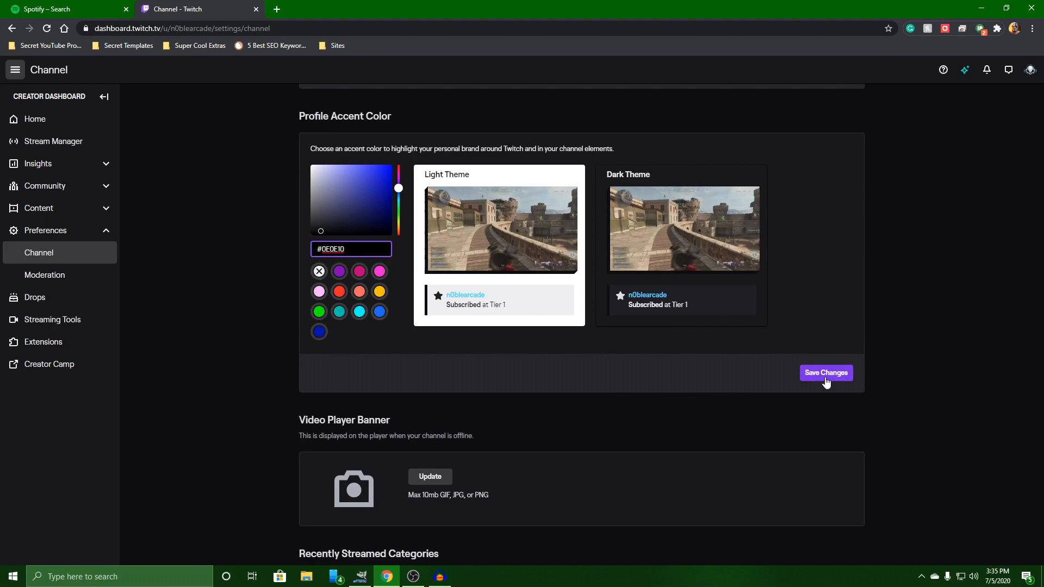
{"action": "left_click", "coordinate": [825, 373]}
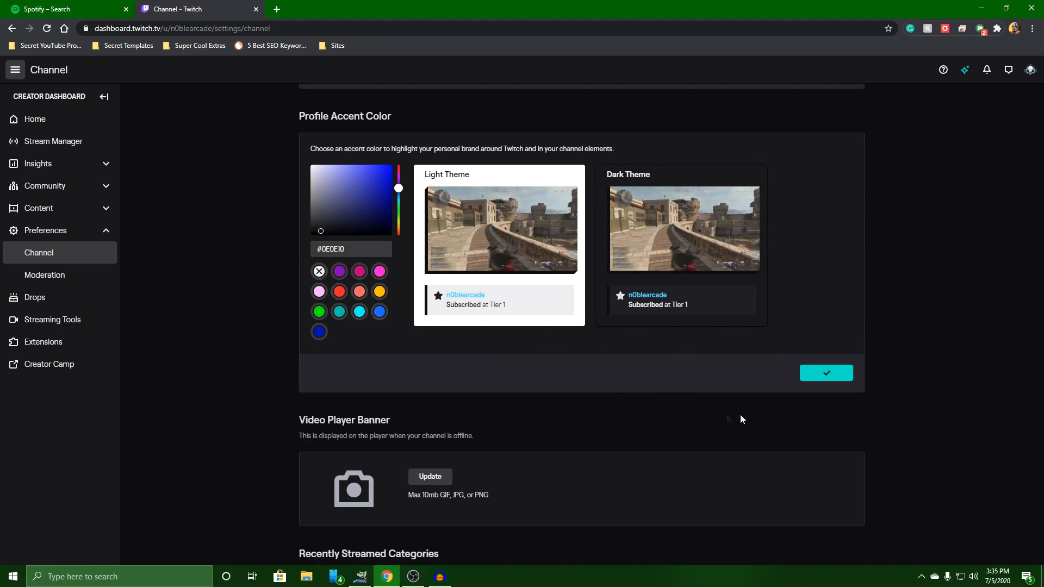
{"action": "mouse_move", "coordinate": [1034, 76]}
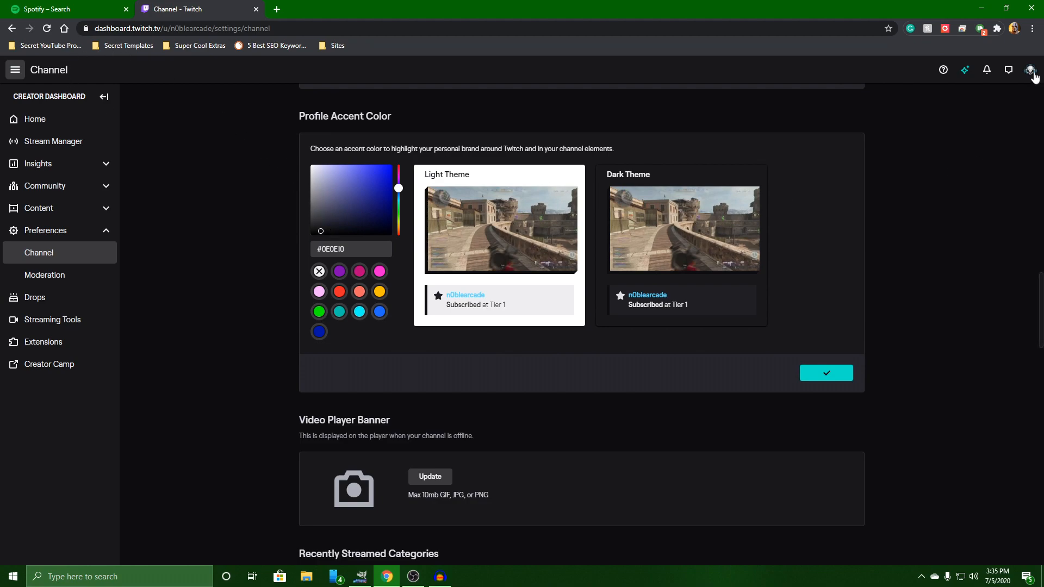
Step: Return from the Creator Dashboard to the public channel page via the avatar menu
{"action": "left_click", "coordinate": [1030, 69]}
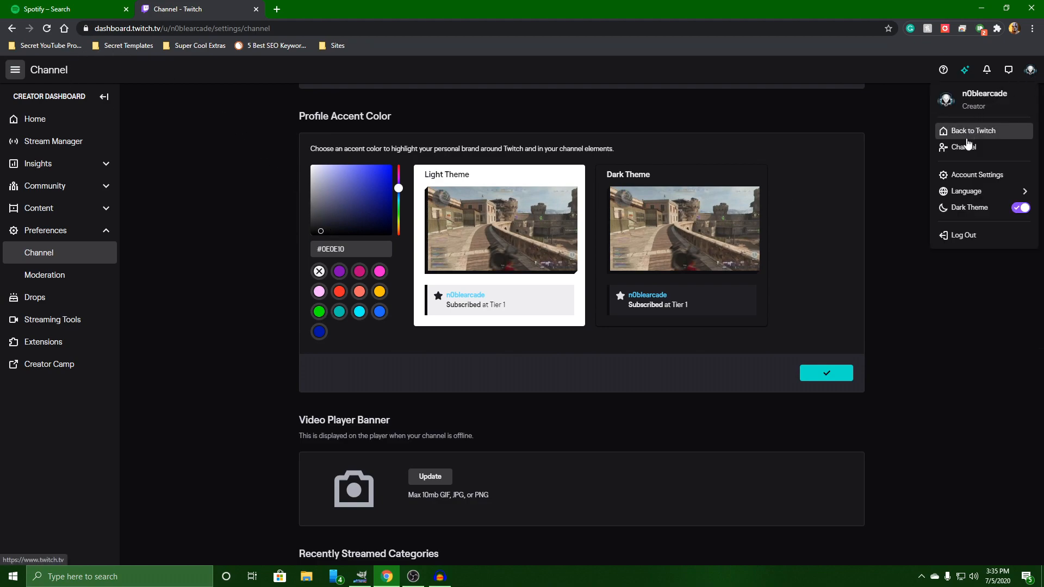
{"action": "mouse_move", "coordinate": [950, 101]}
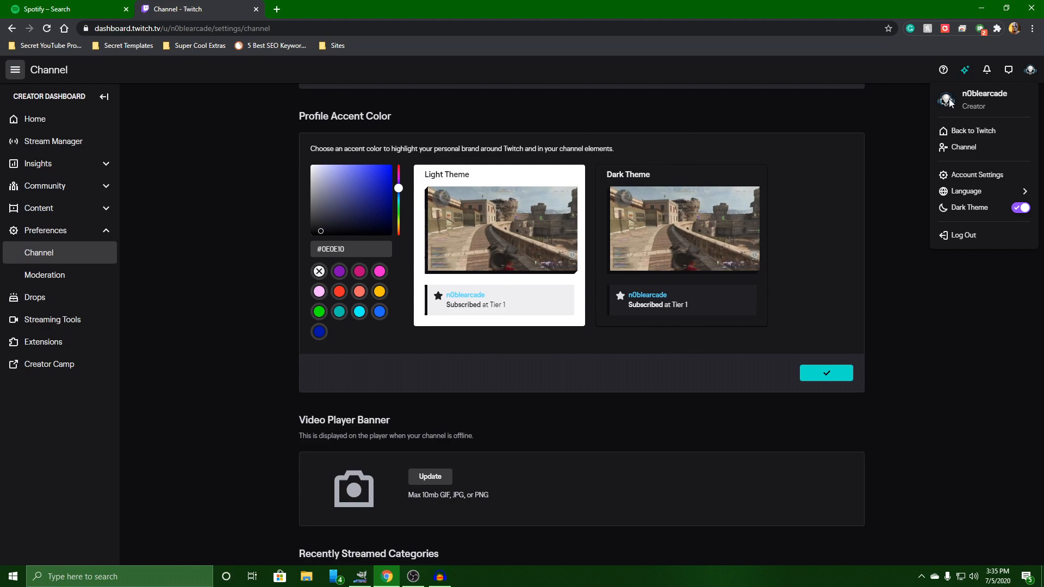
{"action": "mouse_move", "coordinate": [963, 147]}
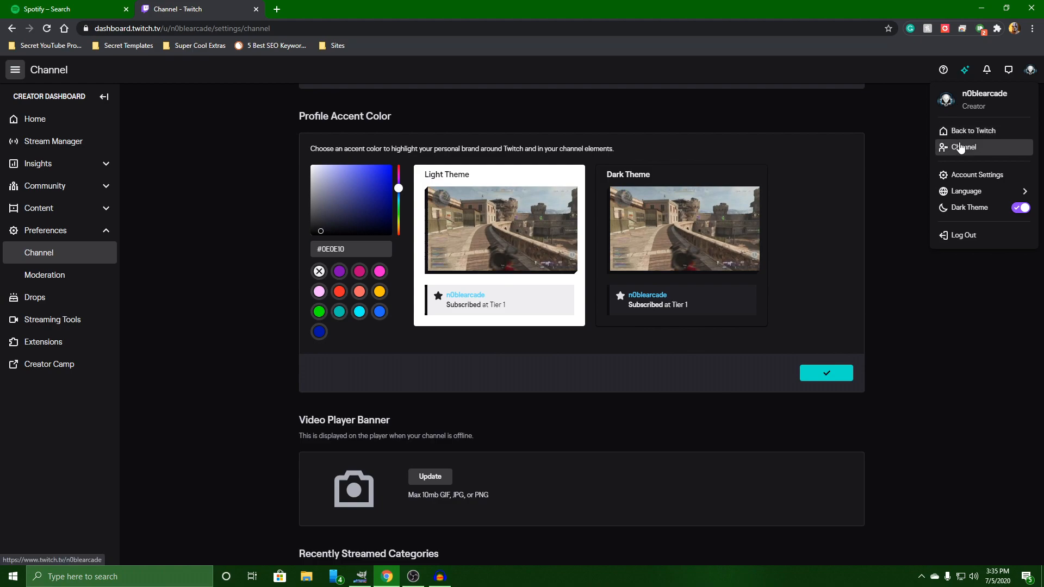
{"action": "left_click", "coordinate": [964, 147]}
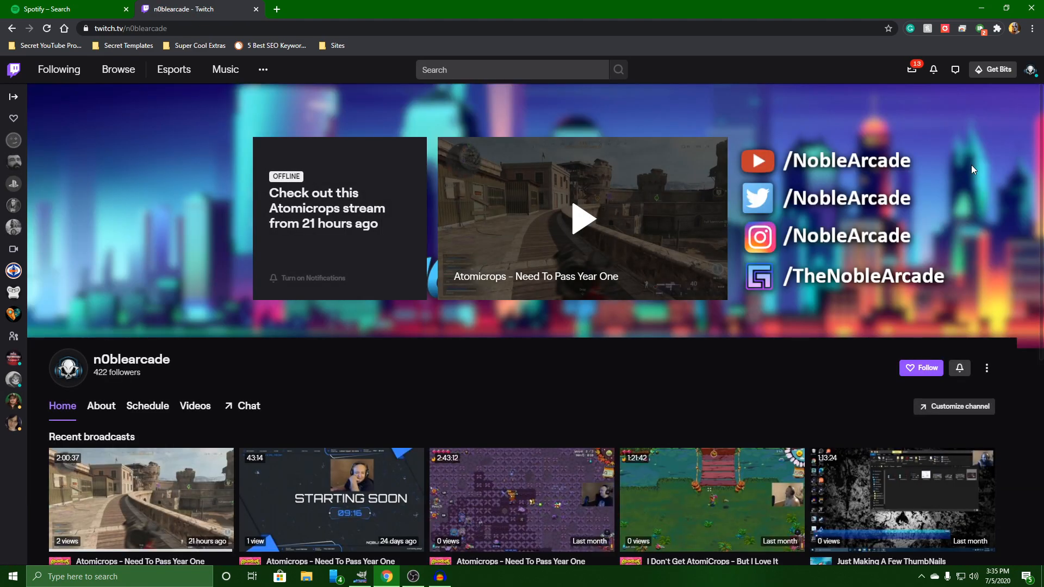
{"action": "mouse_move", "coordinate": [1031, 380]}
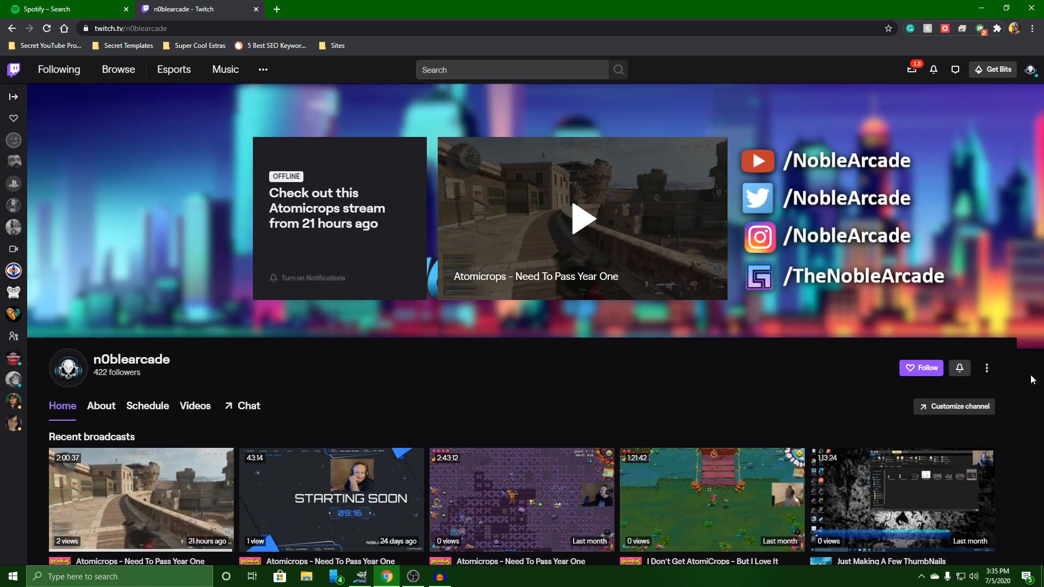
{"action": "mouse_move", "coordinate": [692, 401]}
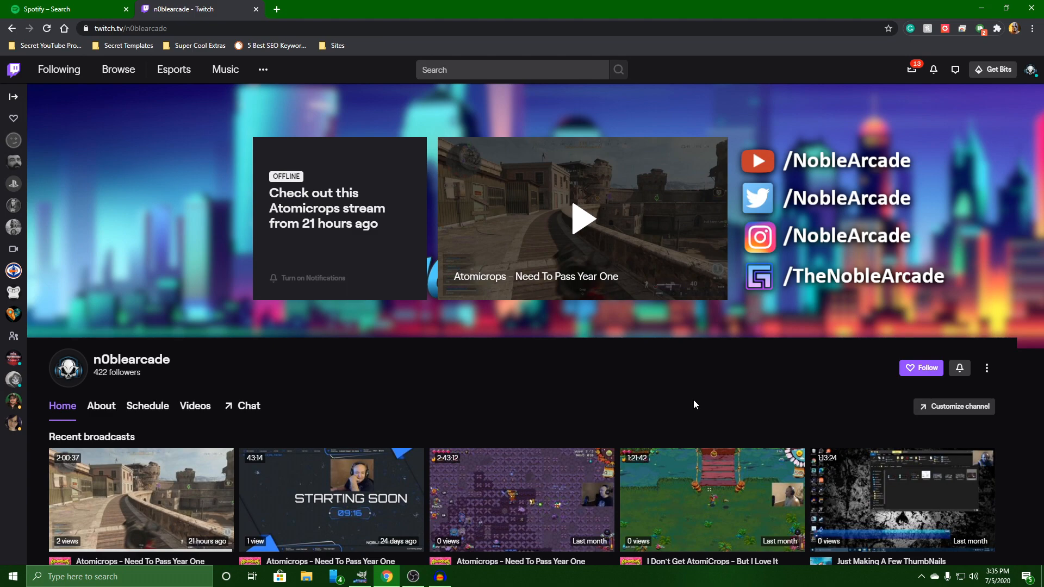
{"action": "mouse_move", "coordinate": [865, 185]}
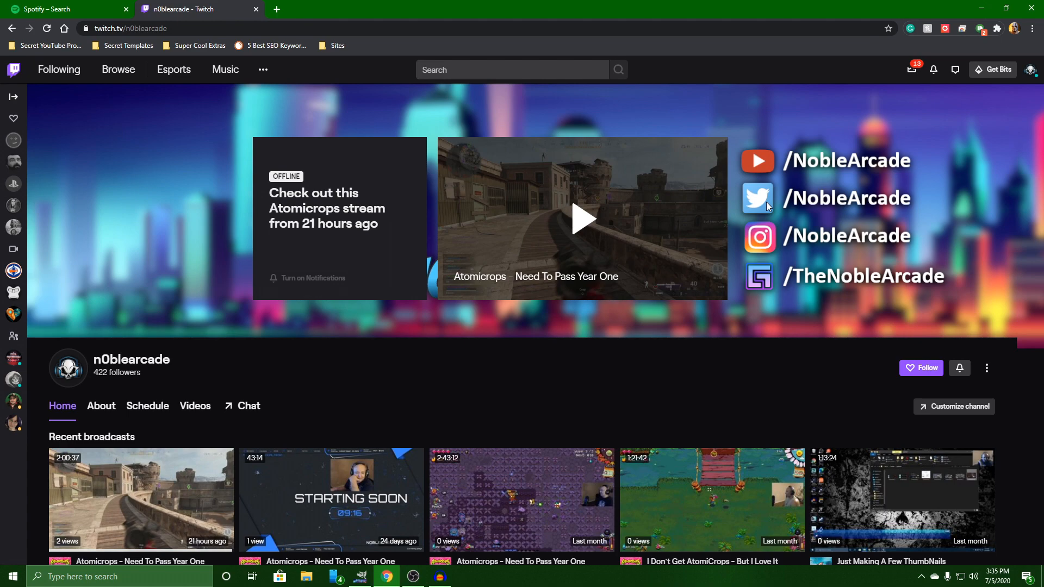
{"action": "mouse_move", "coordinate": [349, 583]}
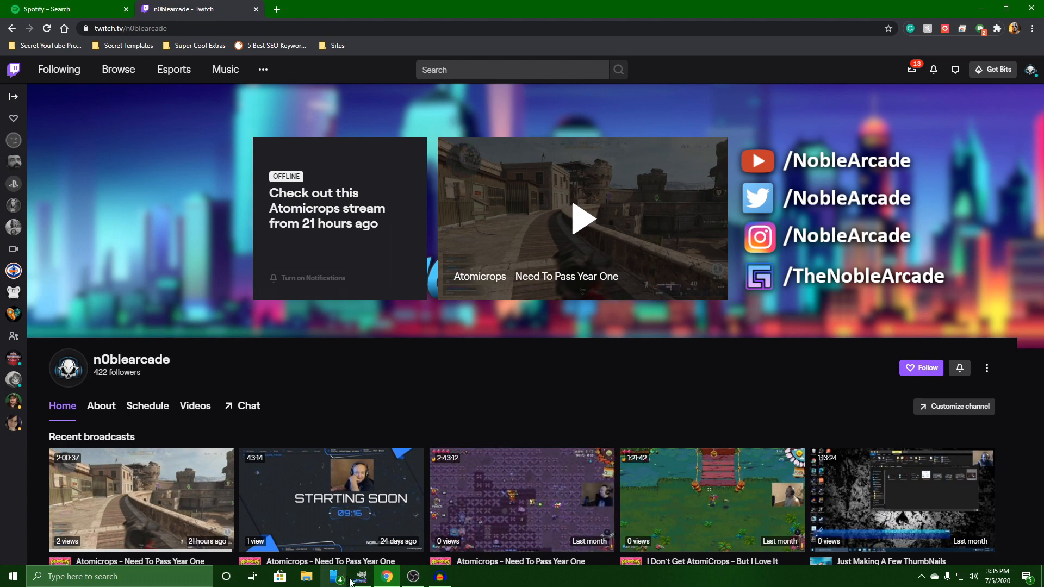
Step: Bring the GIMP template back and show the 480.png safe-zone overlay again
{"action": "left_click", "coordinate": [360, 577]}
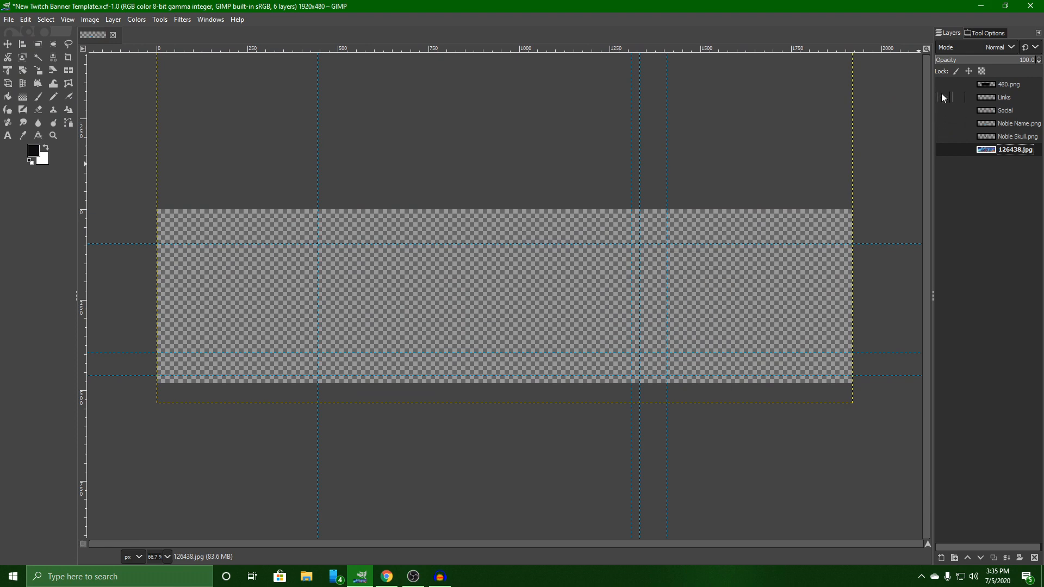
{"action": "left_click", "coordinate": [943, 85]}
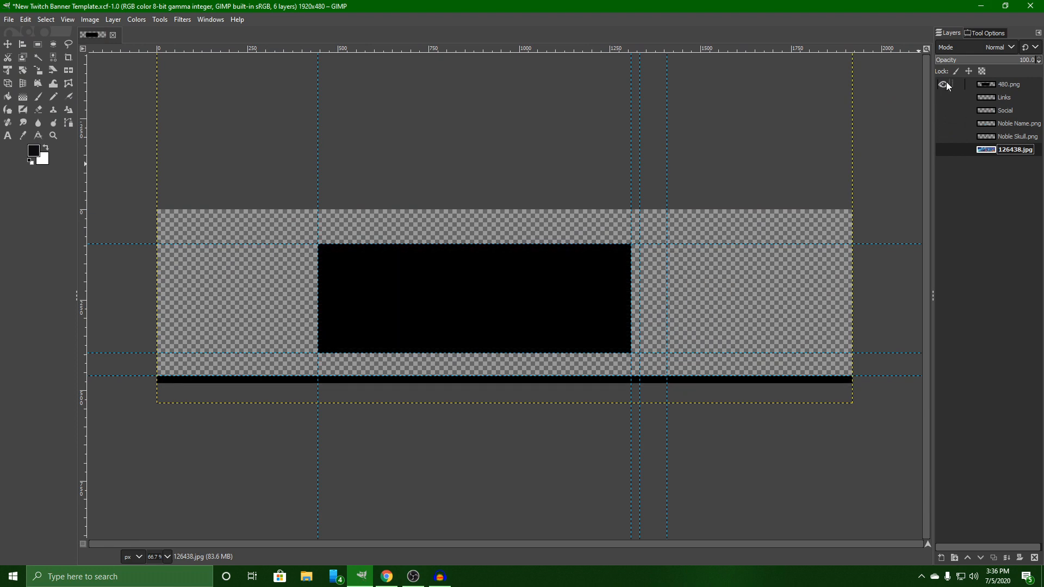